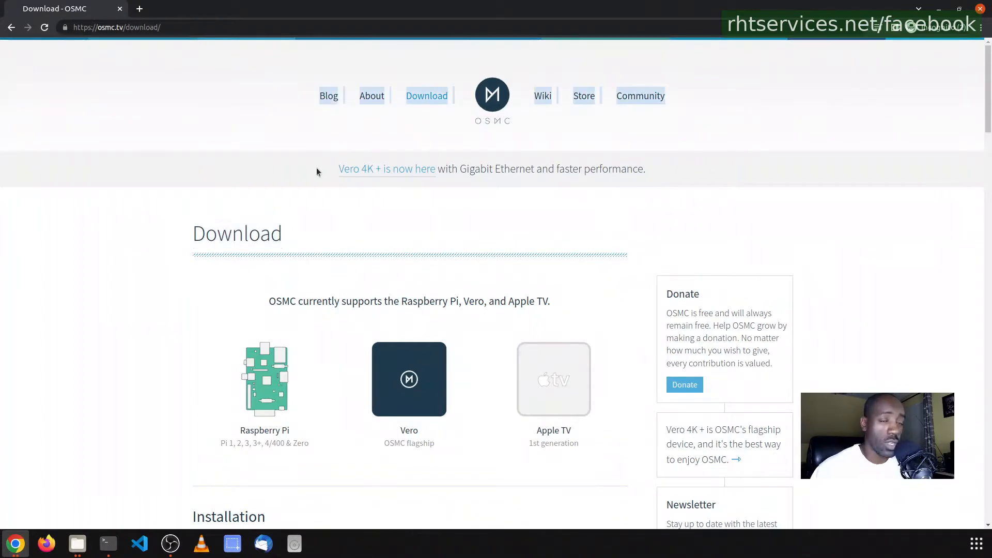
mouse_move(112, 5)
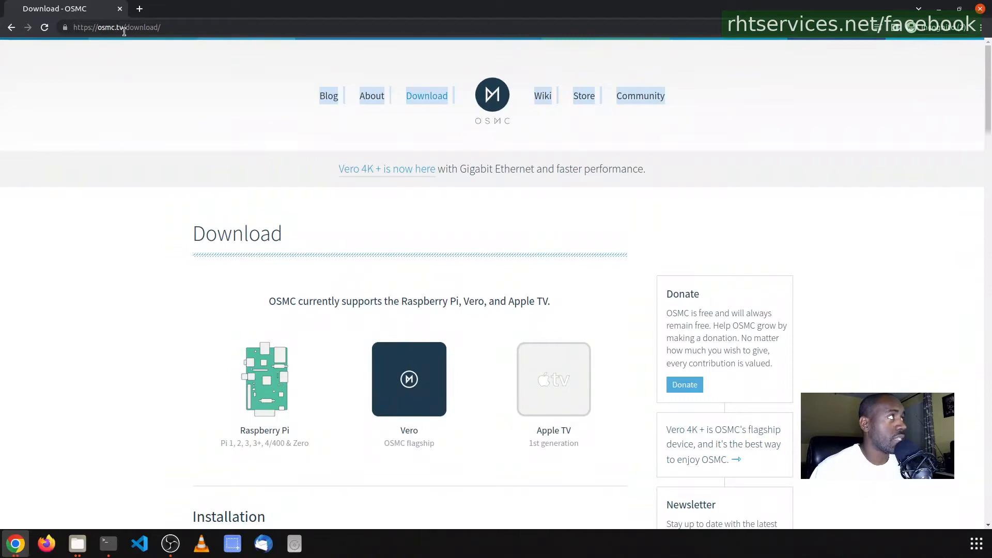
- Scroll down osmc.tv/download to the Raspberry Pi 2 / 3 / 3+ / Zero W 2 disk images
scroll(down, 3)
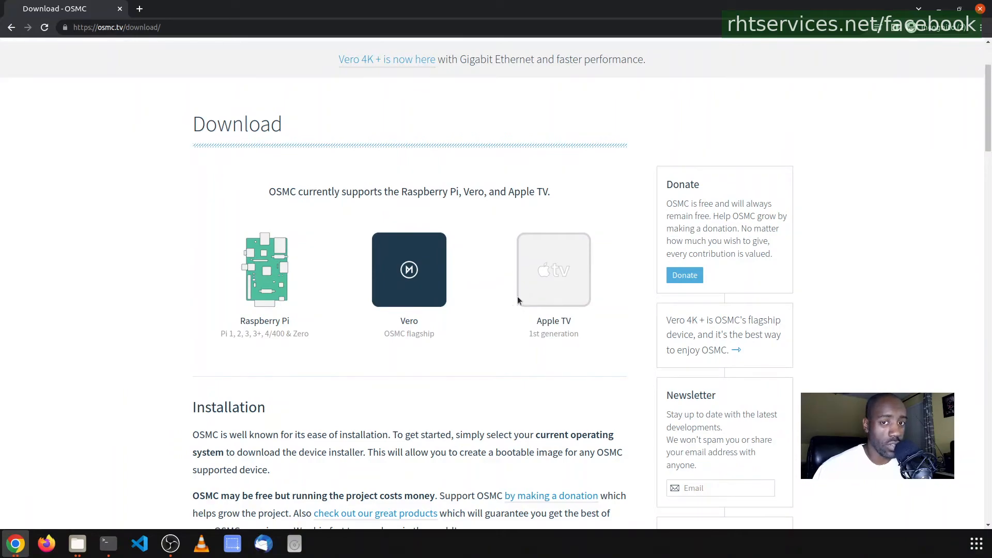
mouse_move(248, 335)
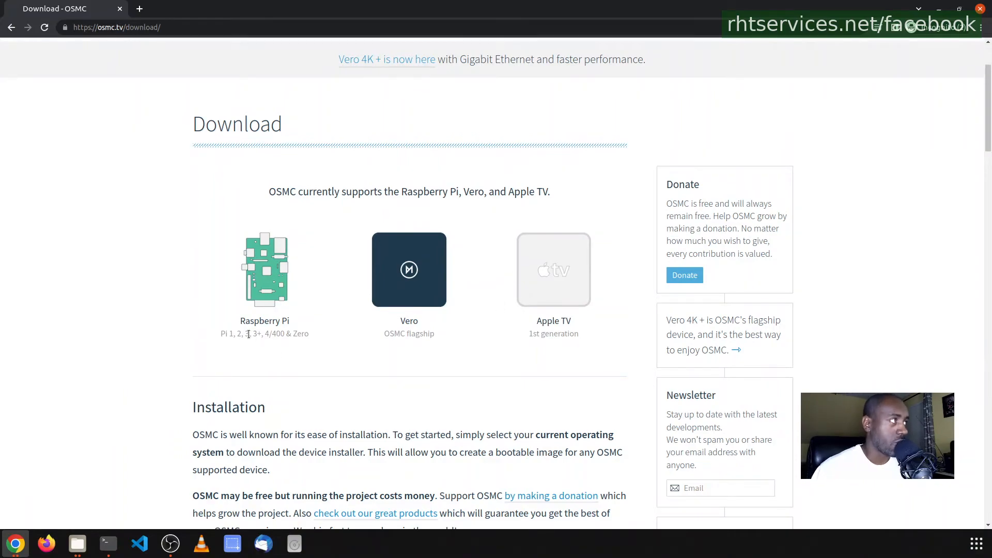
scroll(down, 3)
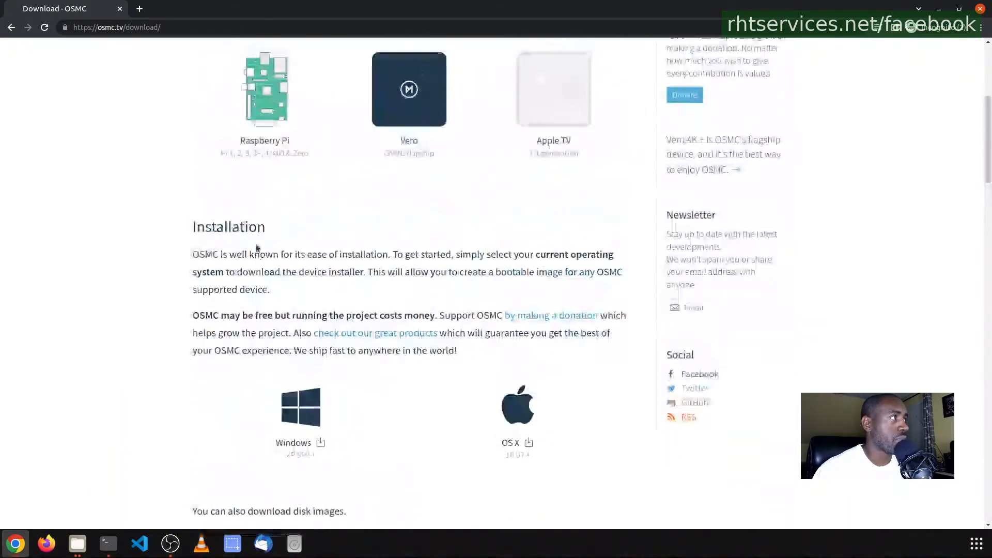
scroll(down, 3)
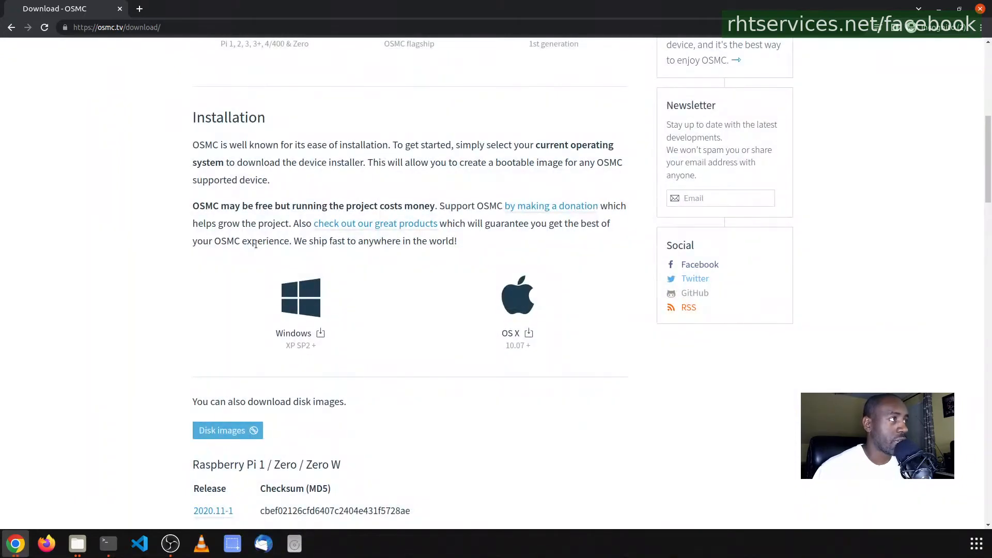
mouse_move(254, 257)
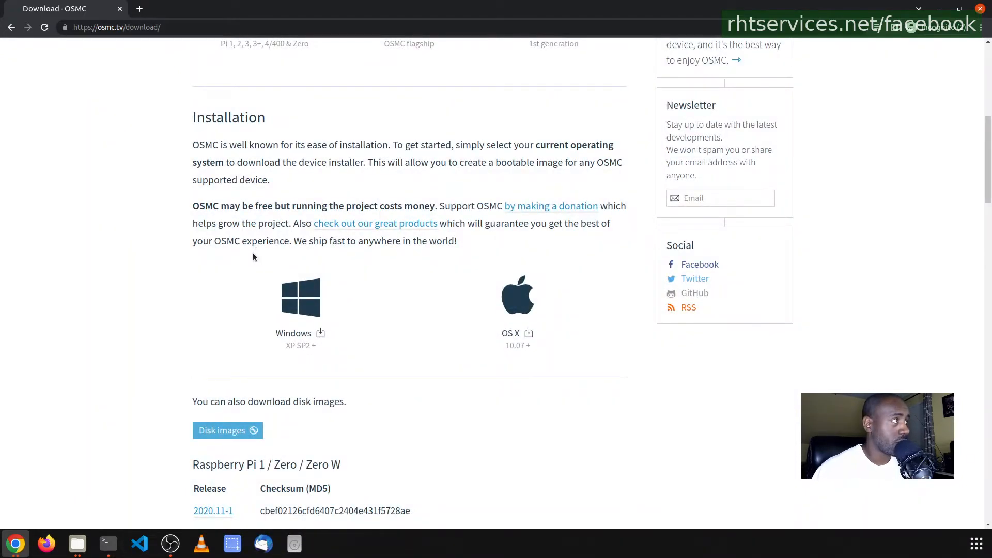
mouse_move(293, 333)
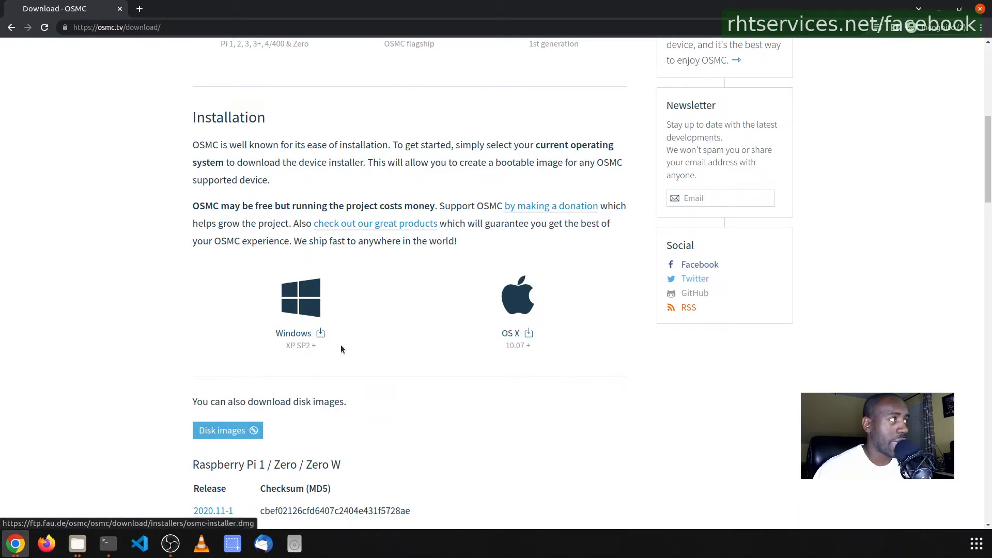
scroll(down, 3)
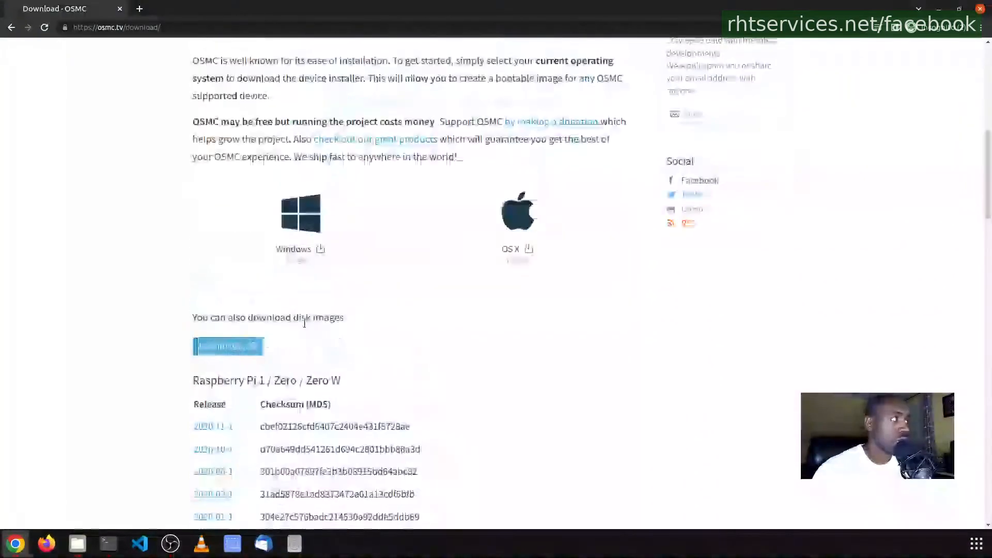
scroll(down, 3)
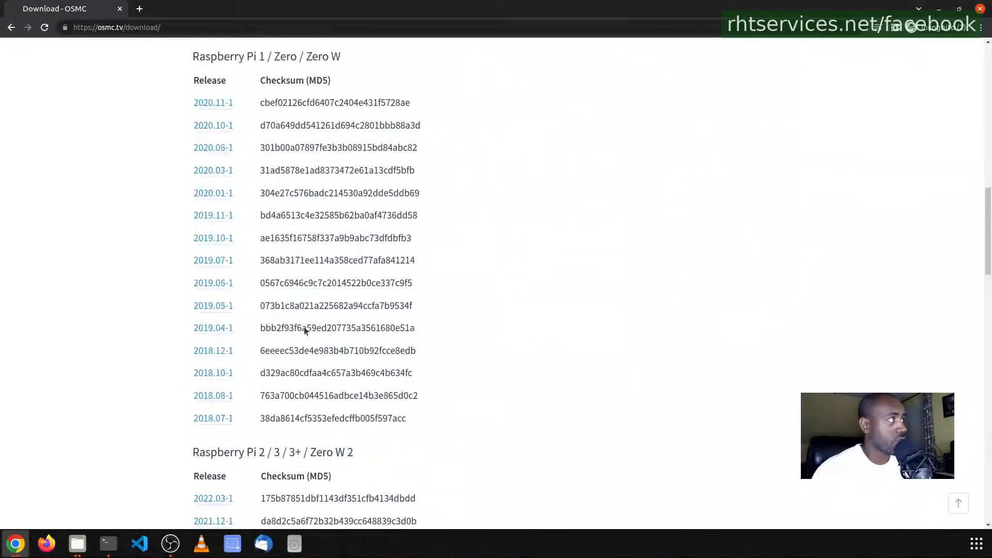
scroll(down, 3)
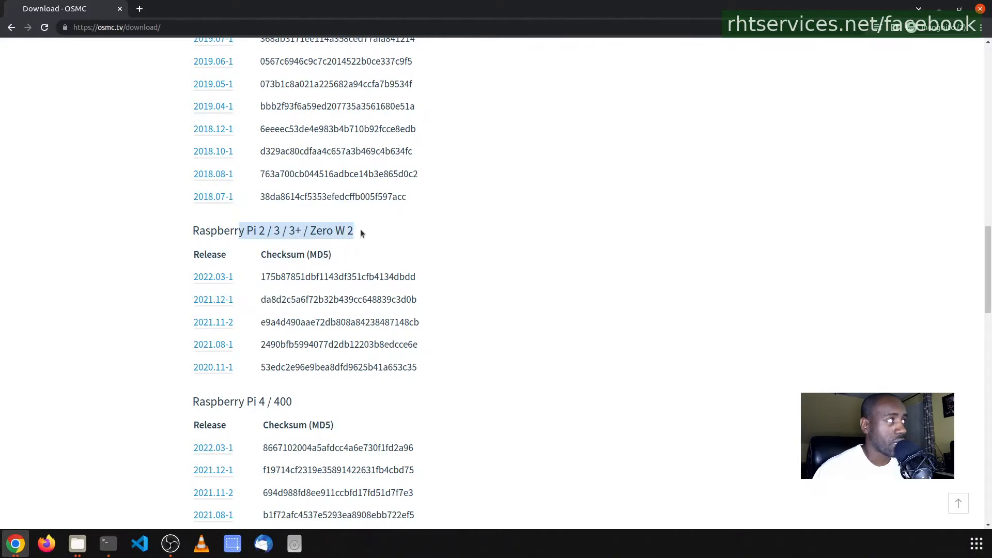
mouse_move(214, 277)
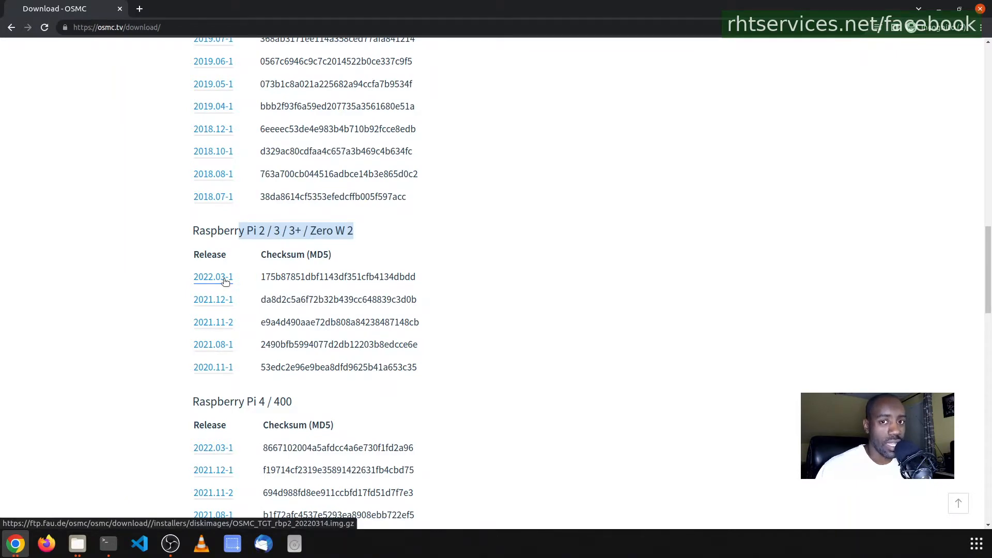
- Open OSMC_TGT_rbp2_20220314.img from Downloads with Disk Image Writer
right_click(451, 322)
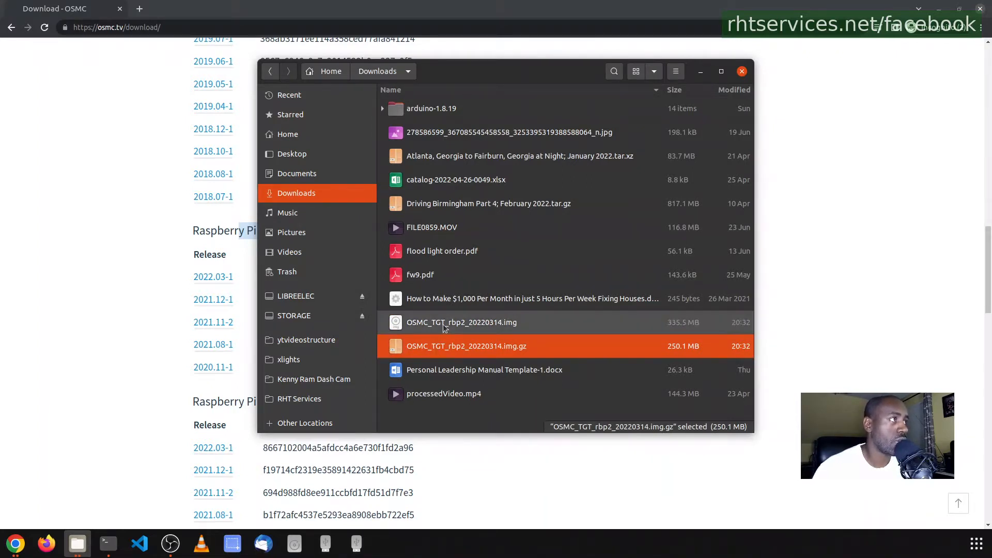
click(461, 322)
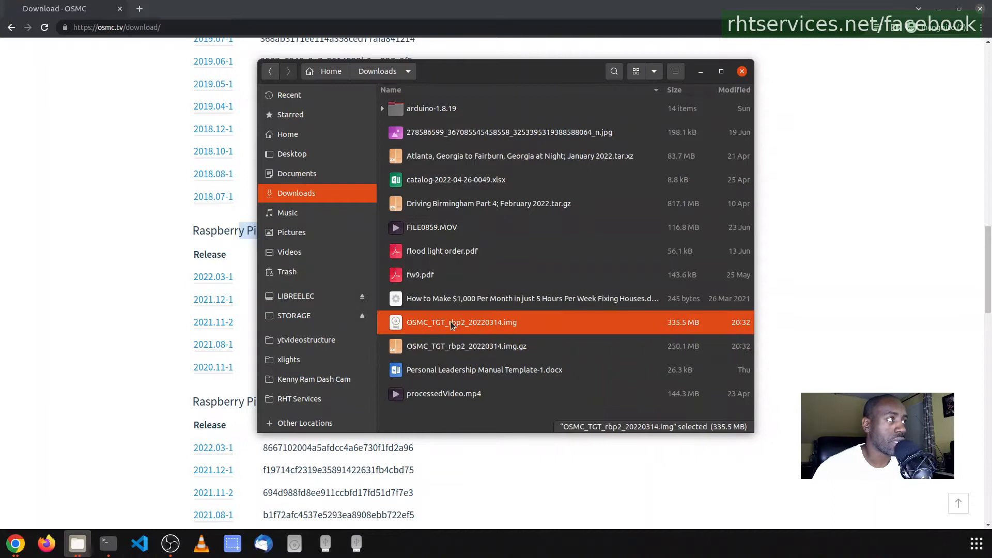
right_click(460, 322)
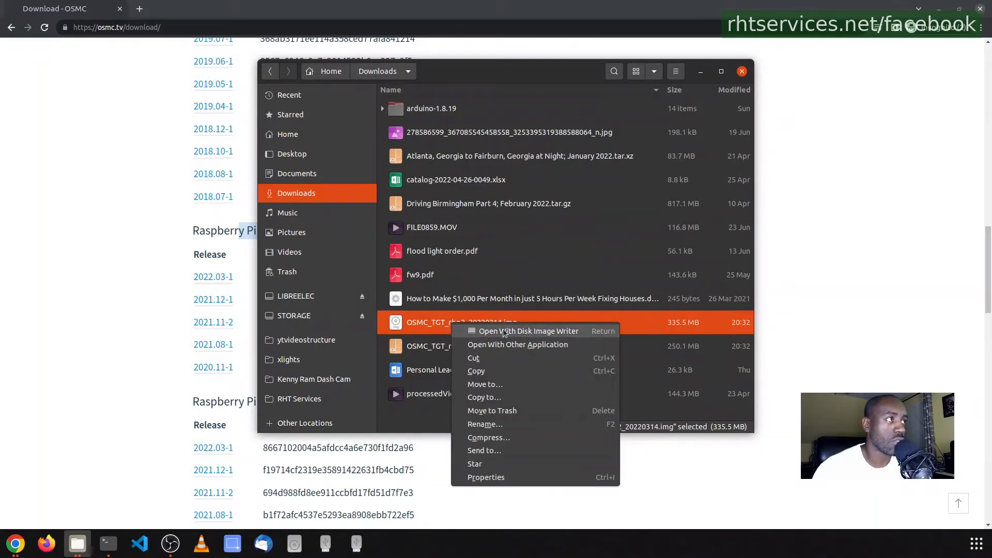
click(529, 331)
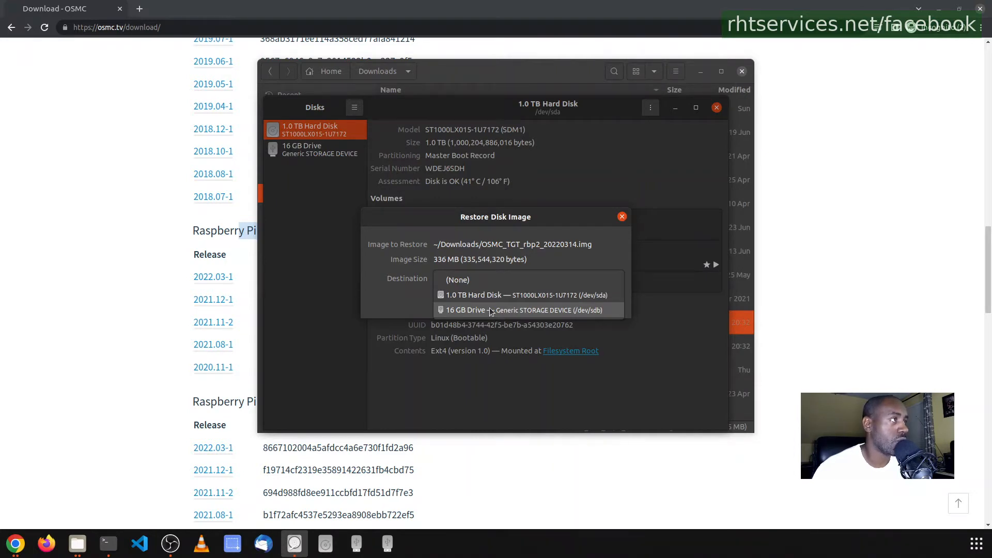
- Set the restore destination to the 16 GB Drive (/dev/sdb) and start restoring
click(523, 310)
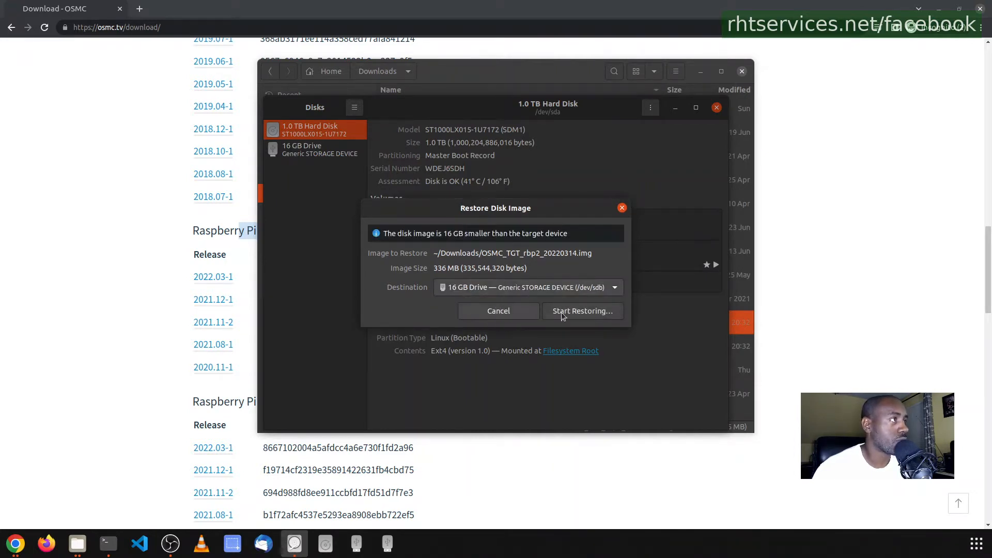
mouse_move(446, 239)
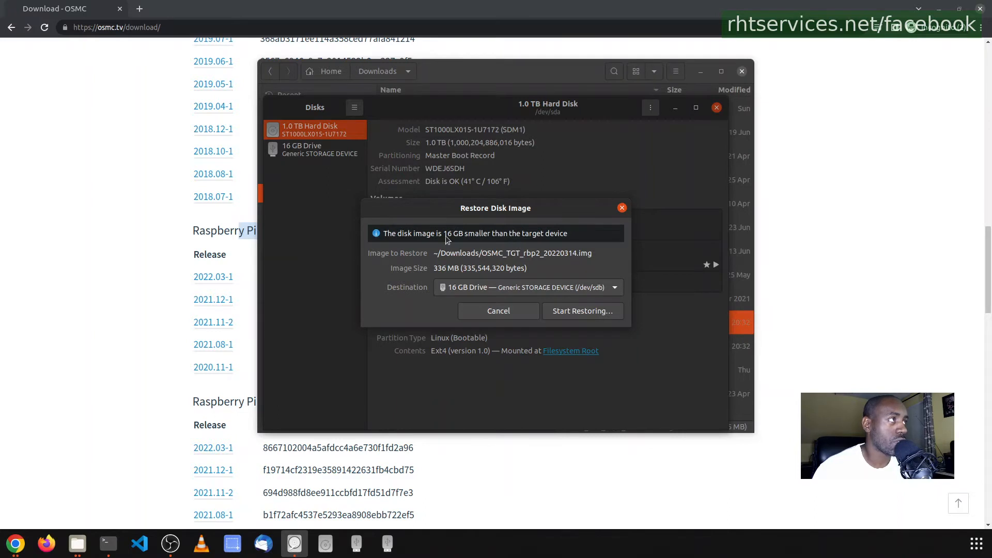
mouse_move(547, 280)
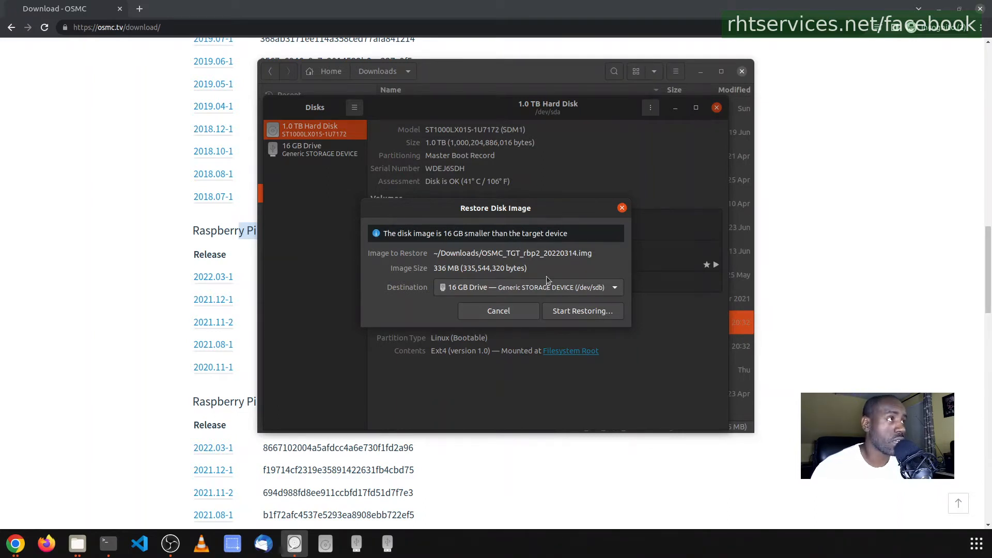
click(581, 310)
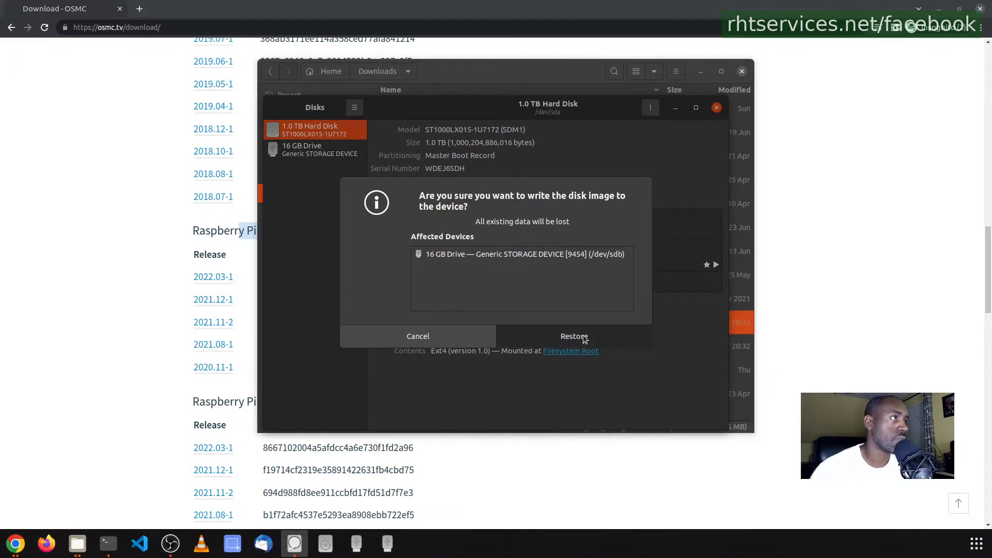
- Confirm Restore and authenticate with the password so the OSMC image is written
click(573, 336)
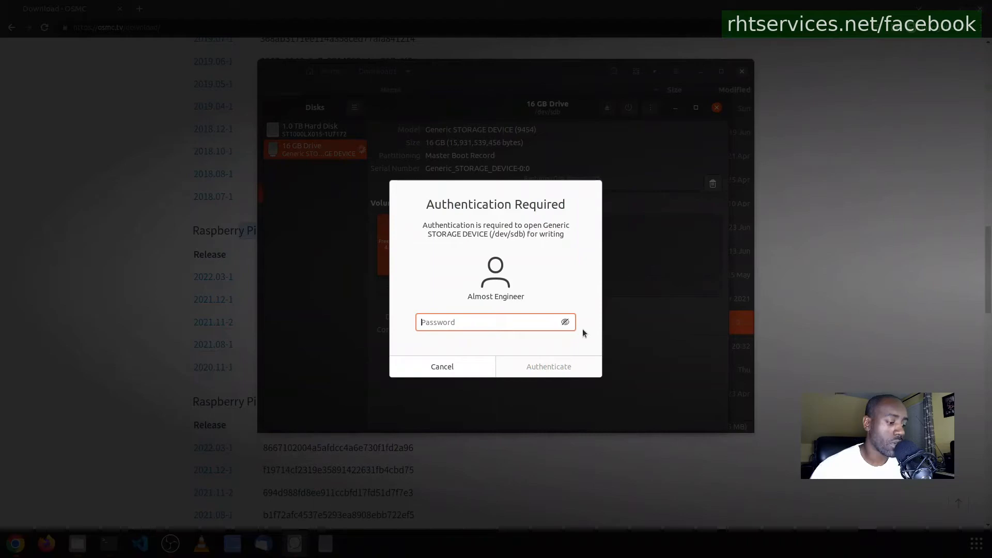
text(password)
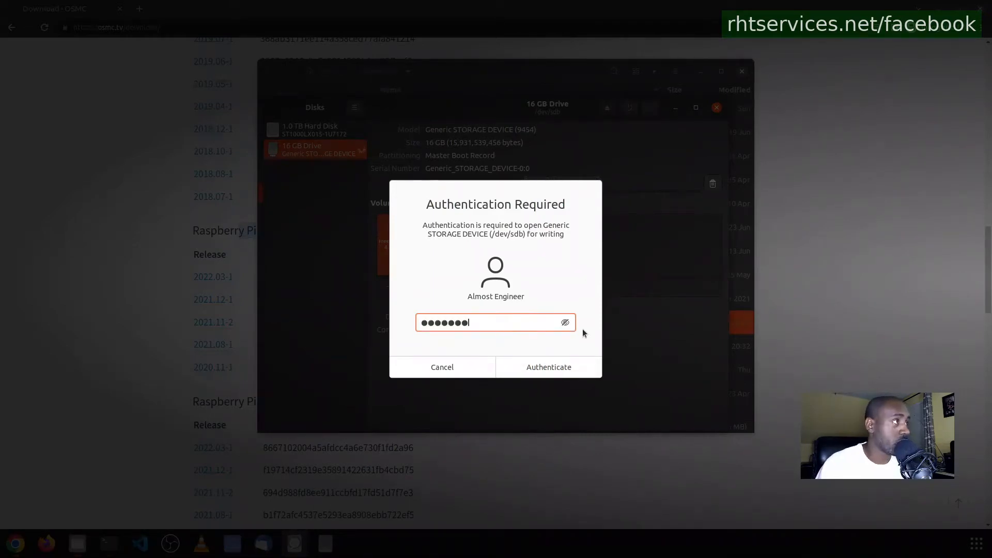
click(547, 367)
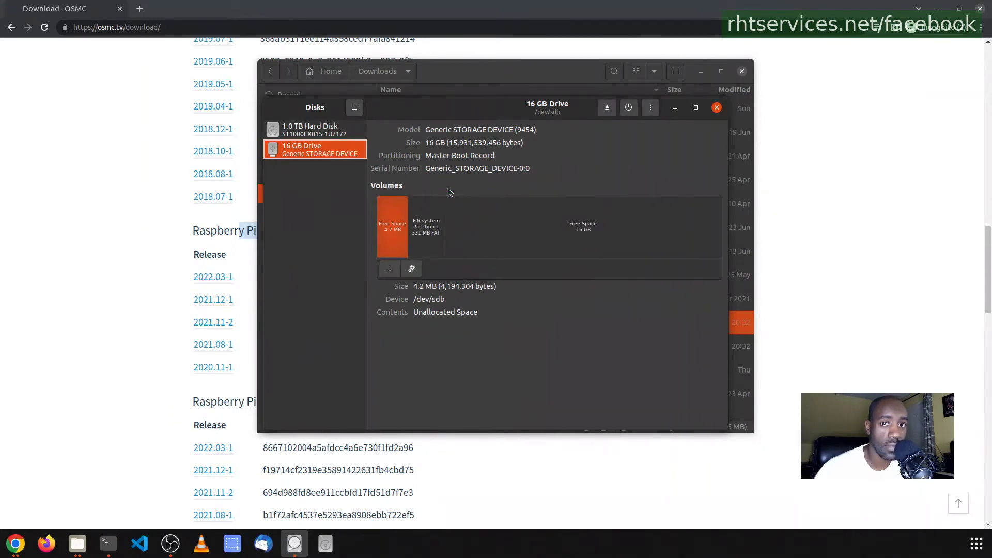
mouse_move(494, 268)
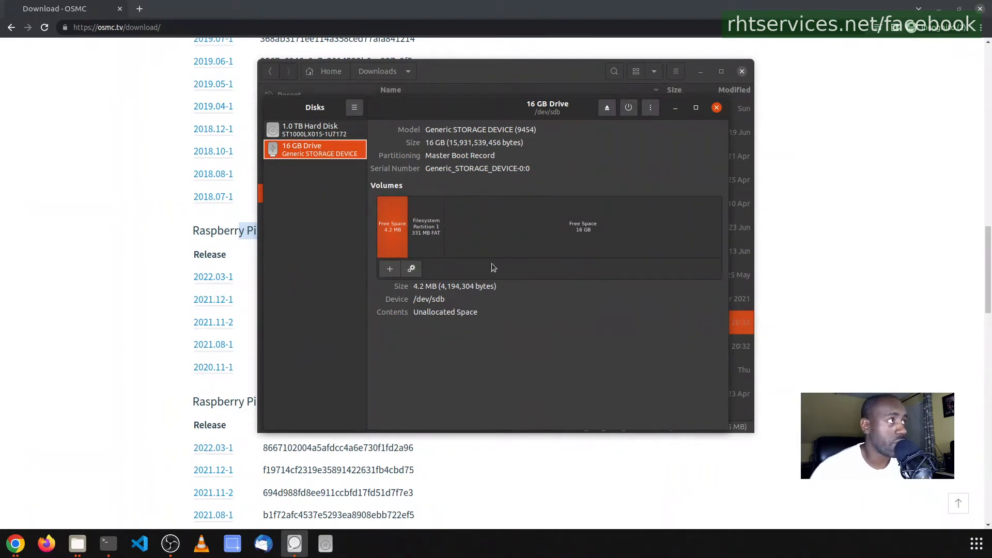
mouse_move(549, 129)
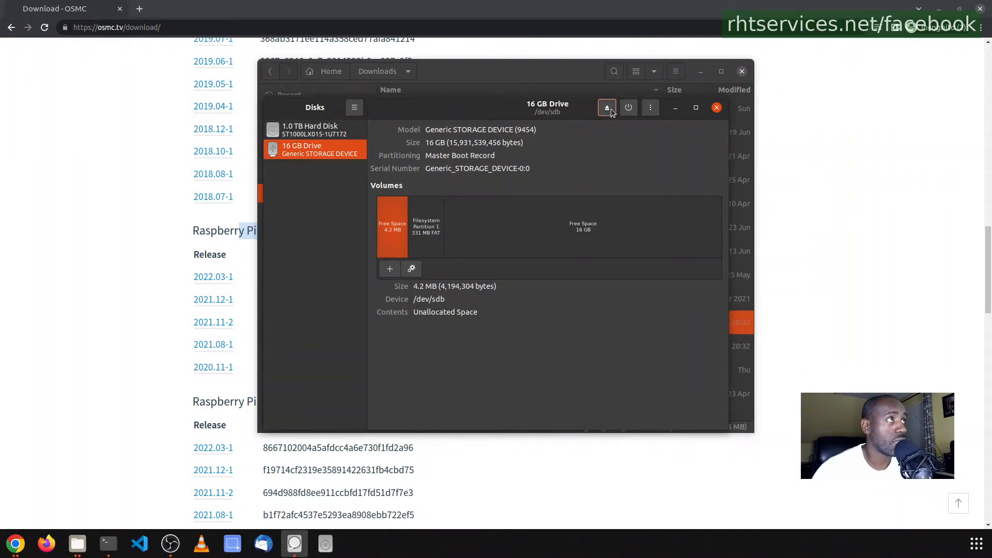
- Eject the 16 GB Drive using the header bar Eject button
click(606, 107)
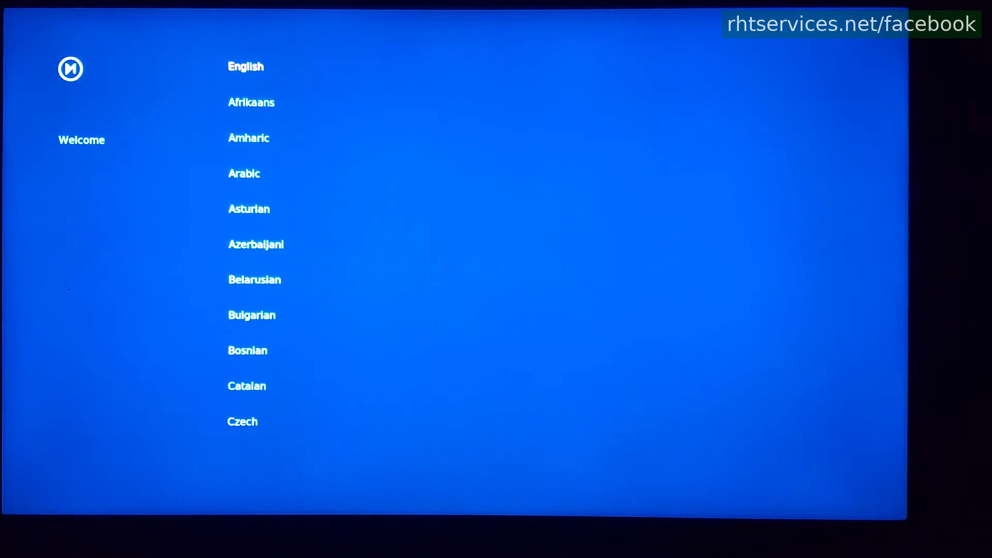
- Select and confirm English as the OSMC setup language
click(245, 67)
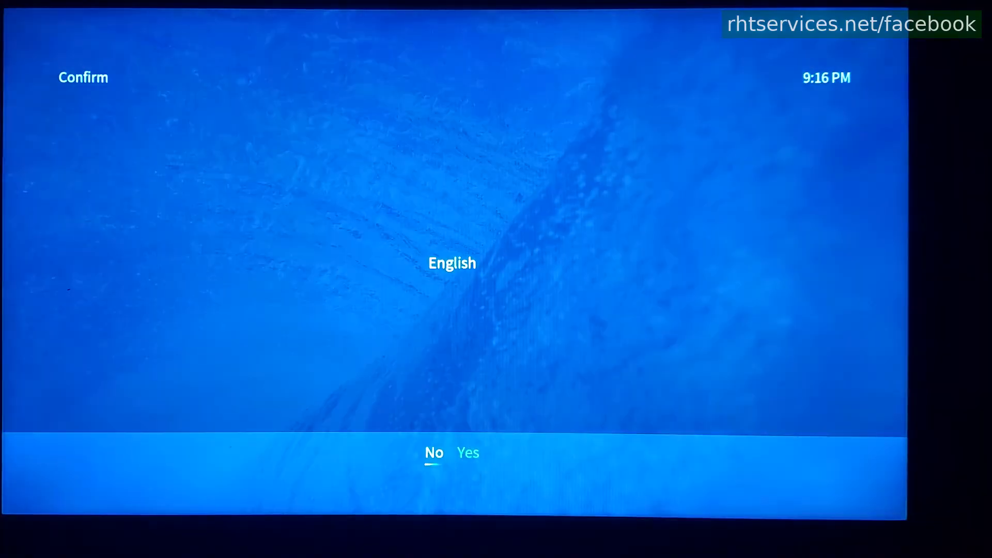
key(Right)
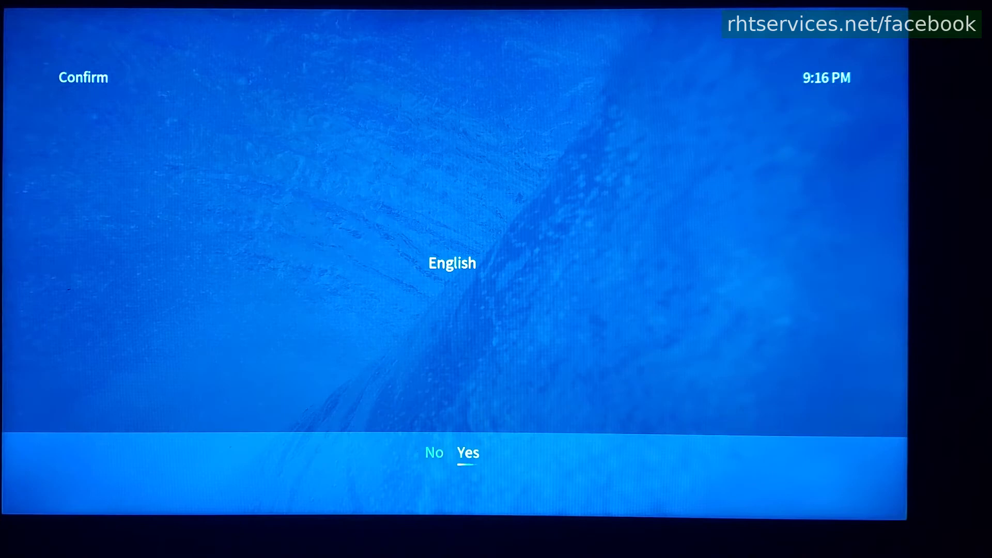
click(468, 453)
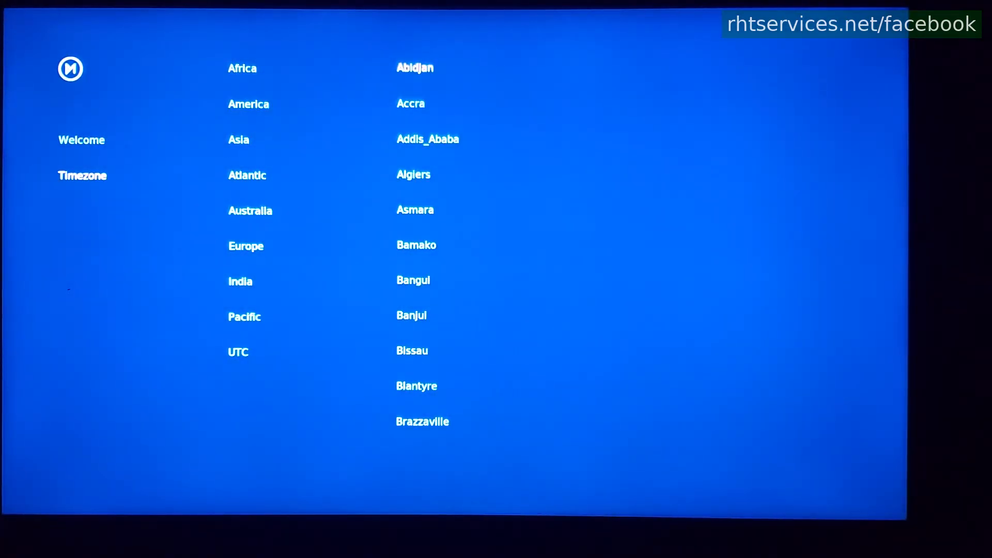
- Browse the America region to choose a timezone
click(248, 103)
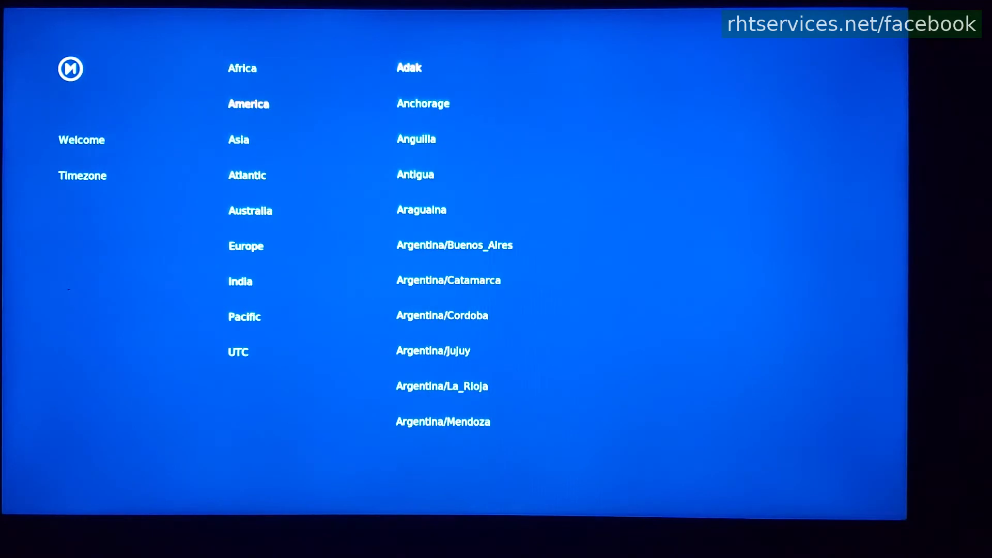
scroll(down, 3)
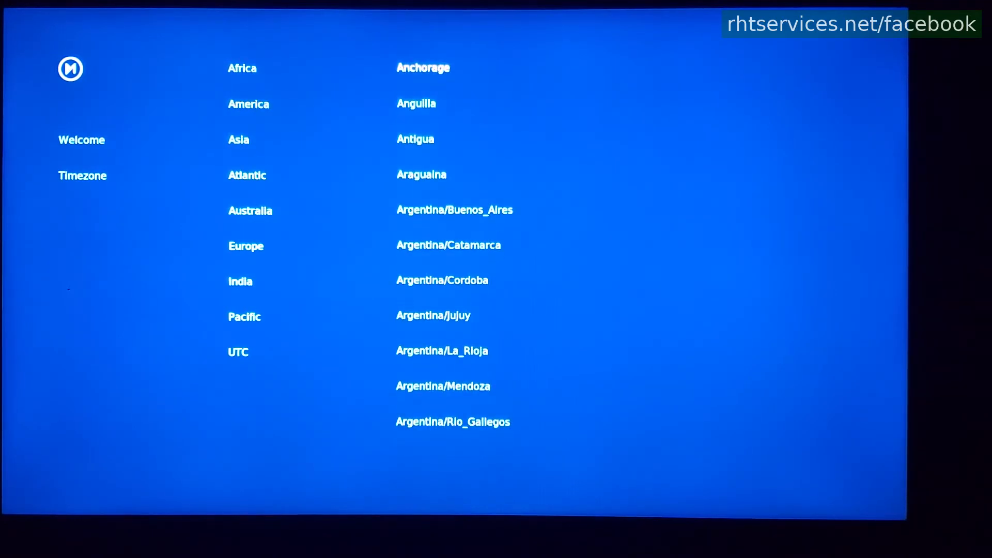
scroll(down, 3)
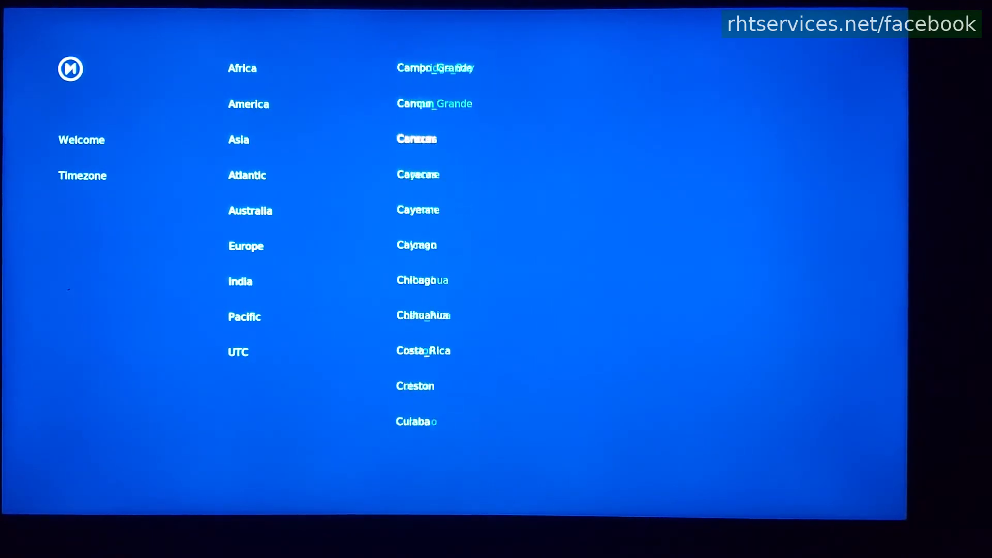
scroll(down, 3)
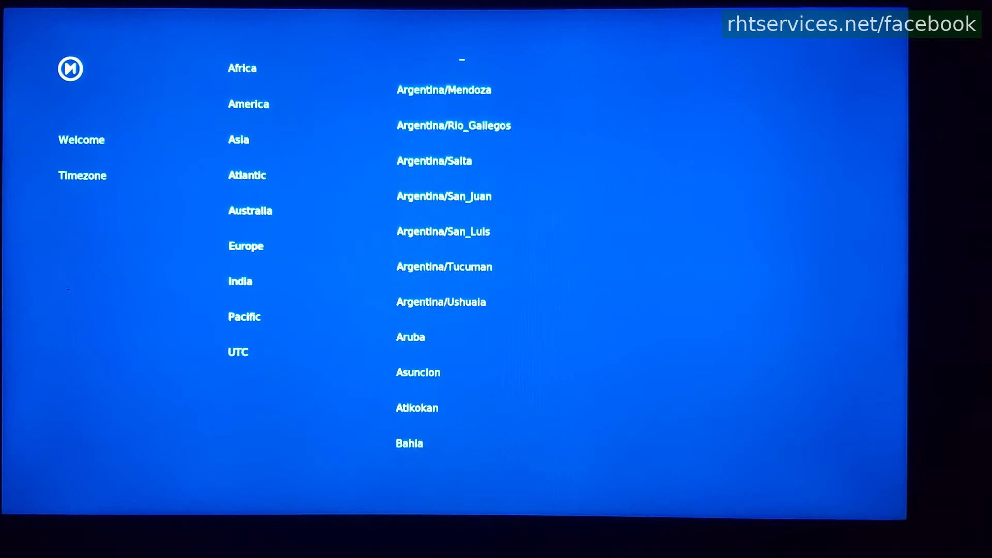
scroll(up, 3)
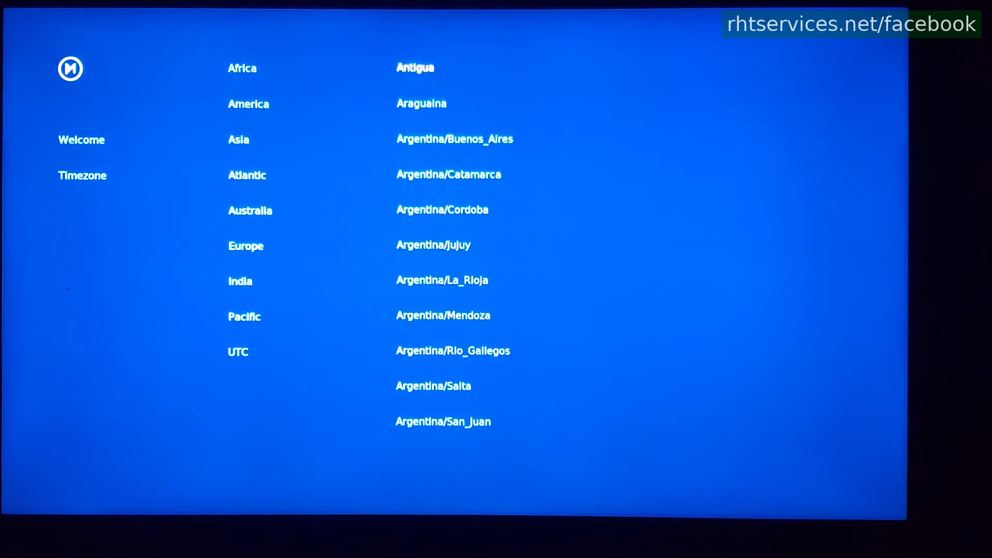
scroll(up, 3)
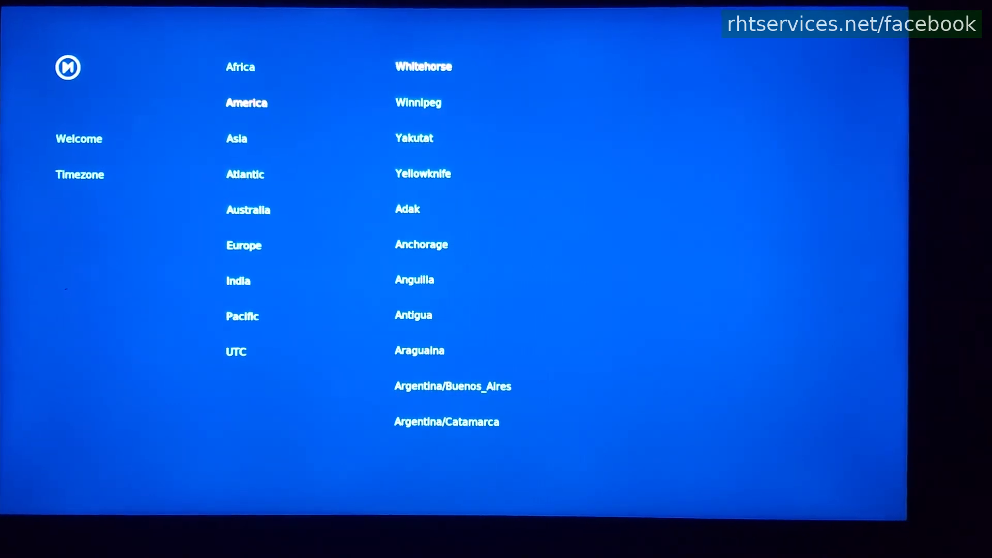
scroll(down, 3)
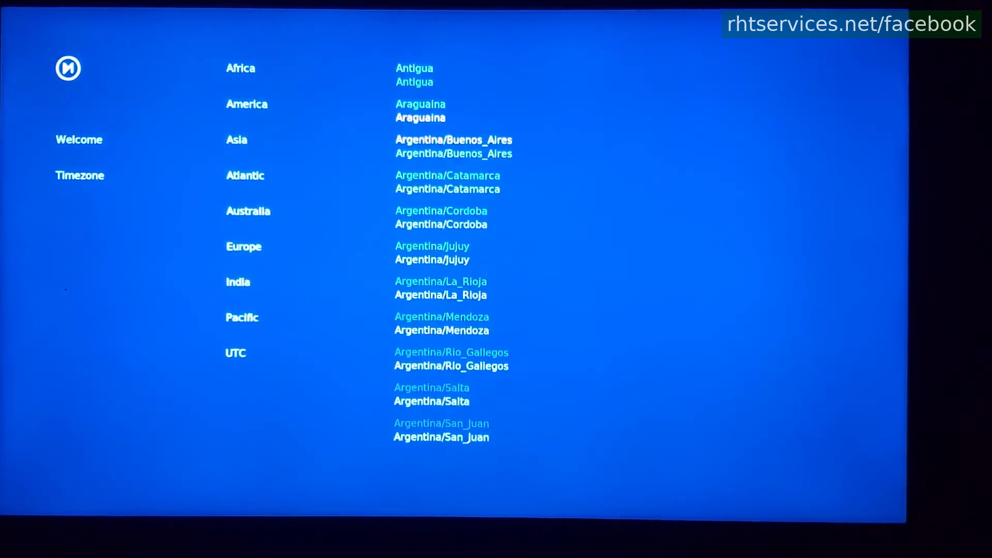
scroll(down, 3)
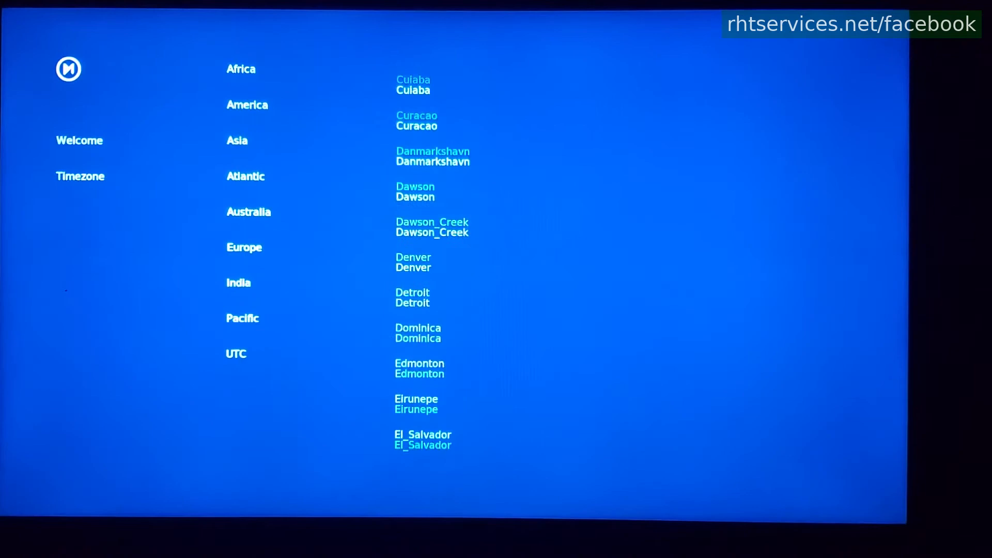
scroll(up, 3)
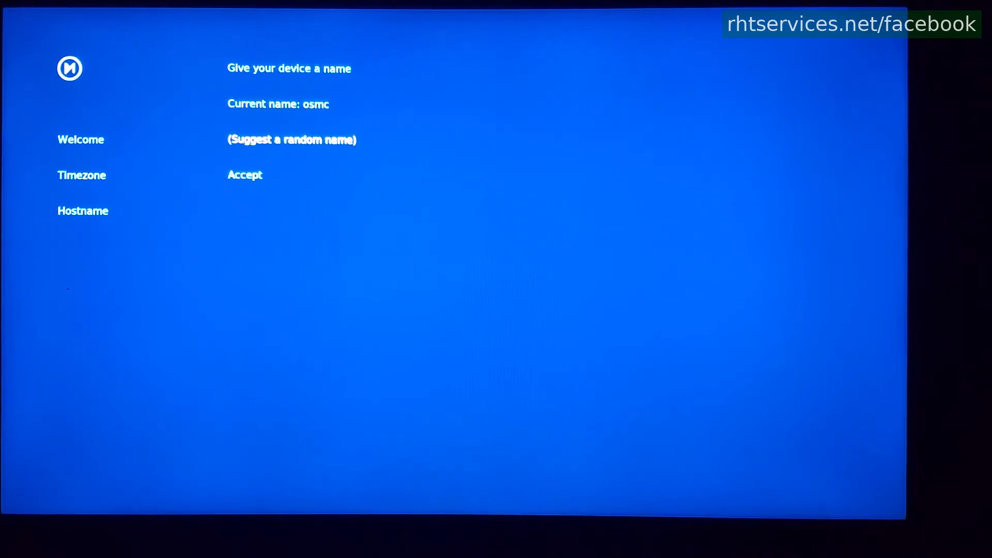
- Cycle random device name suggestions and accept osmc-Ridgewell as the hostname
click(291, 140)
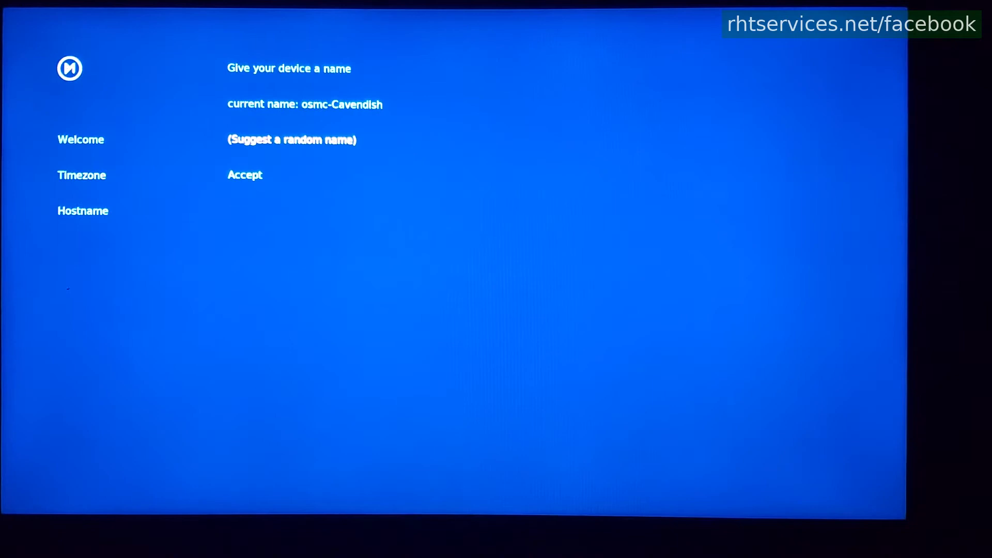
click(291, 140)
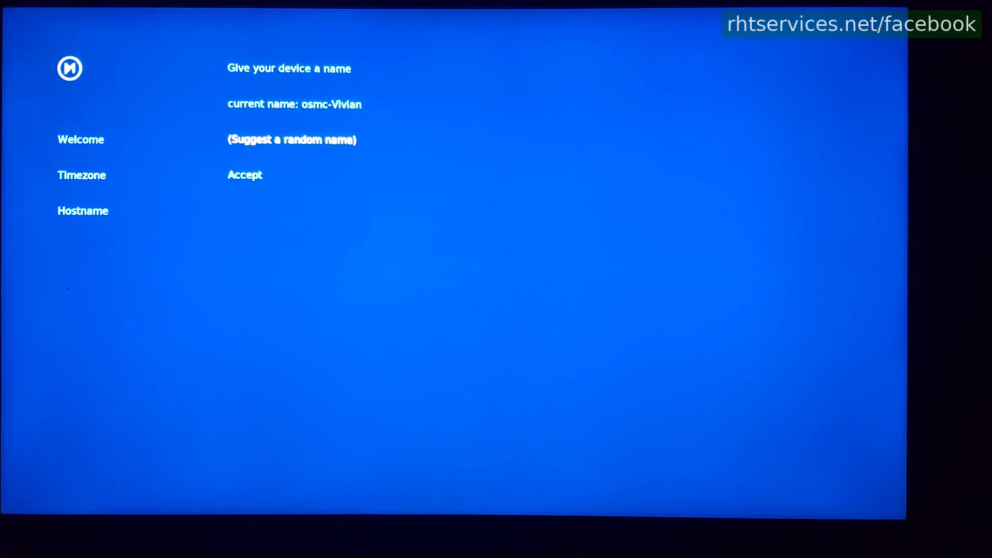
click(290, 140)
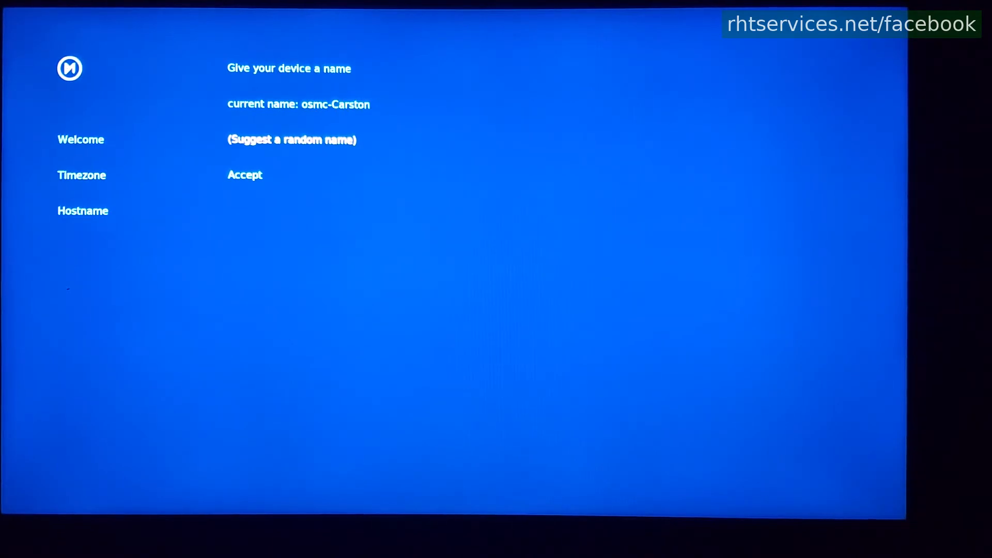
click(291, 140)
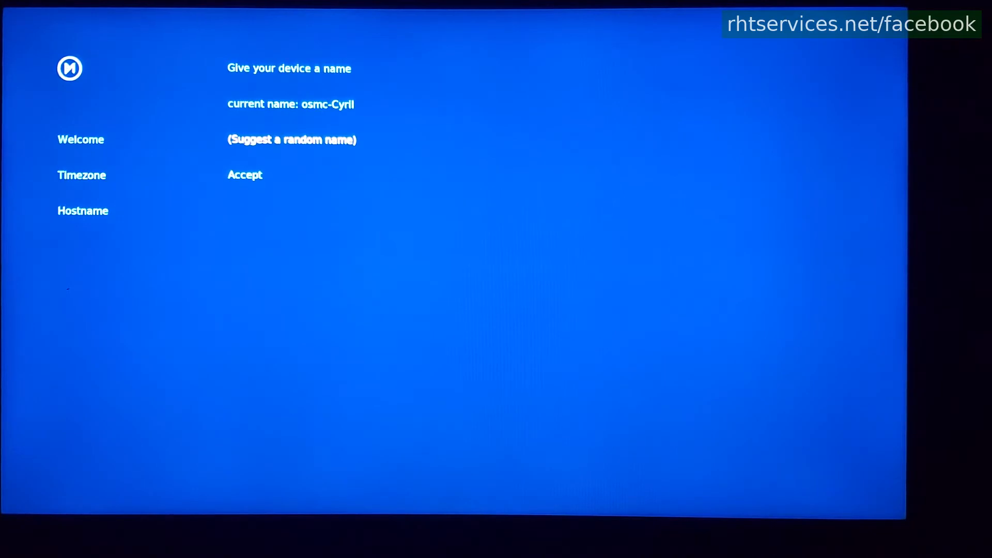
click(291, 139)
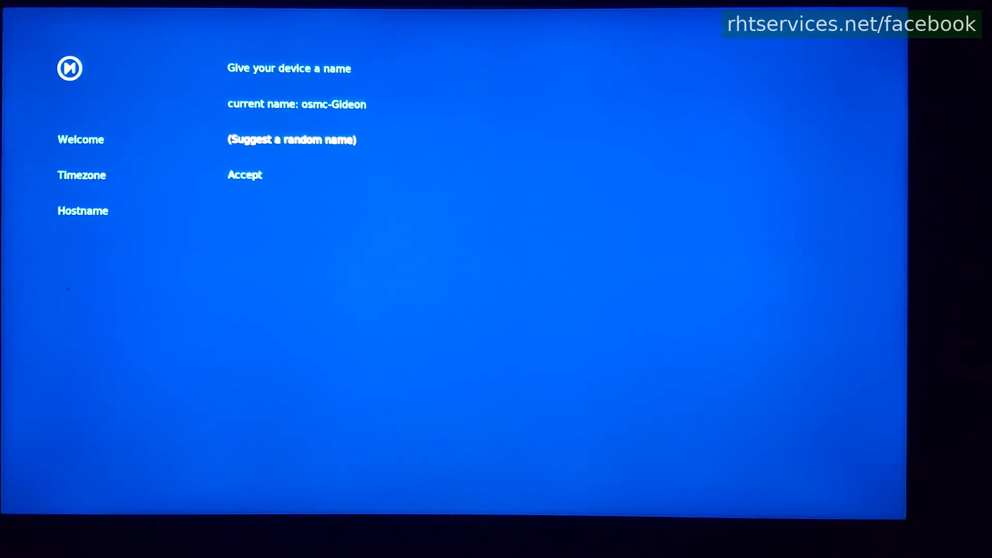
click(291, 140)
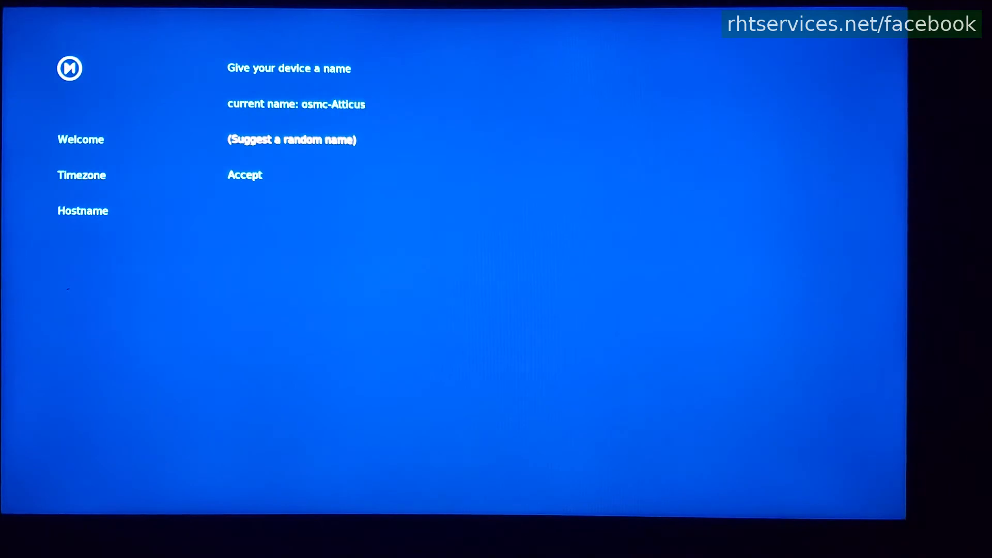
click(290, 140)
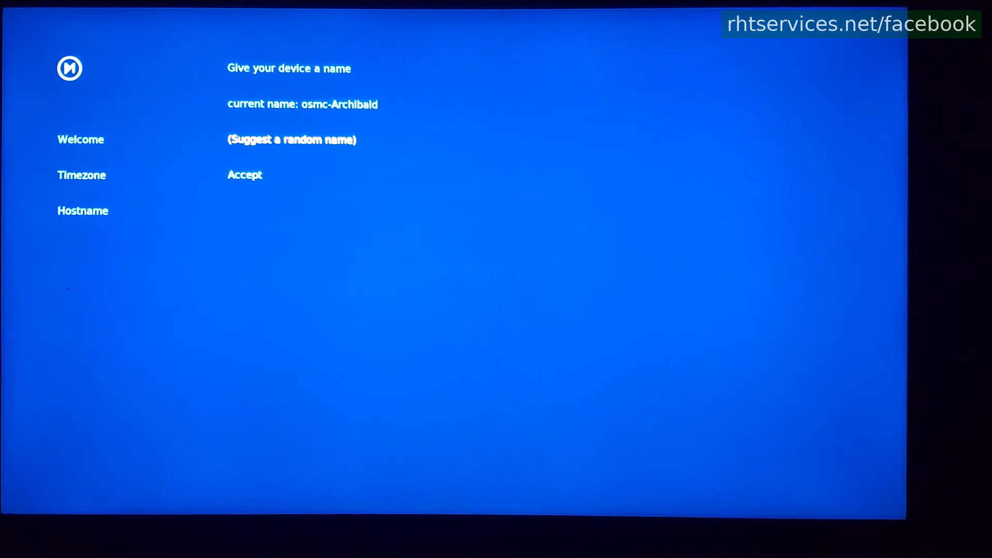
click(291, 140)
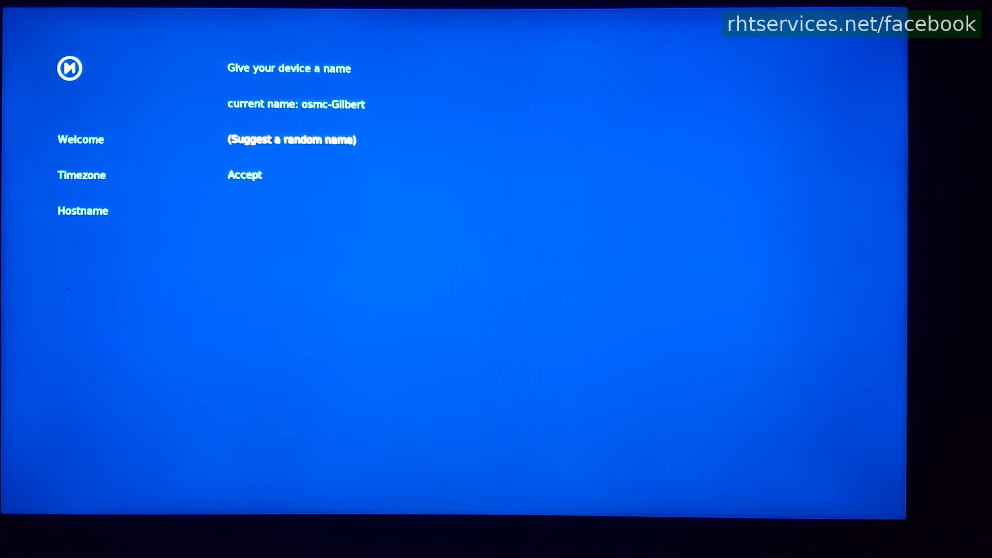
click(291, 140)
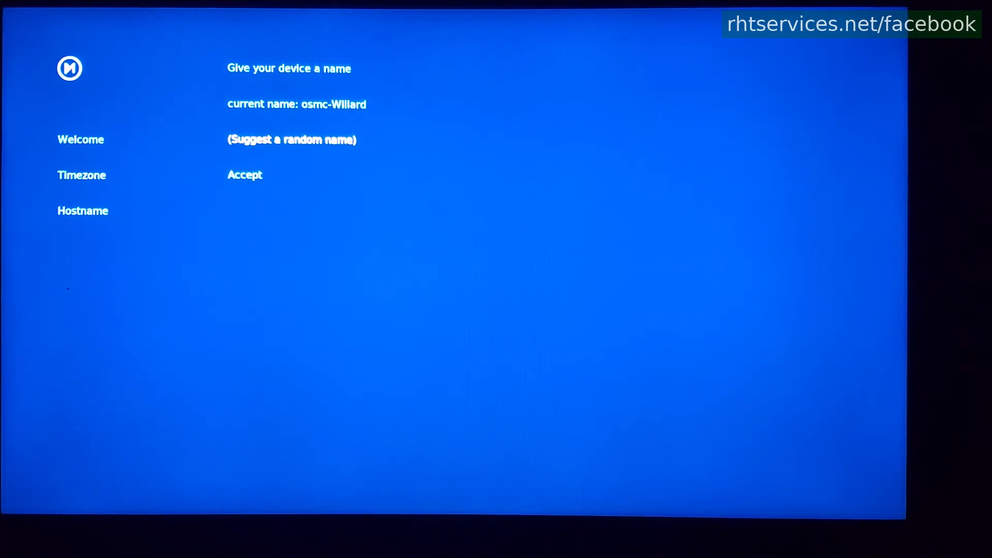
click(291, 140)
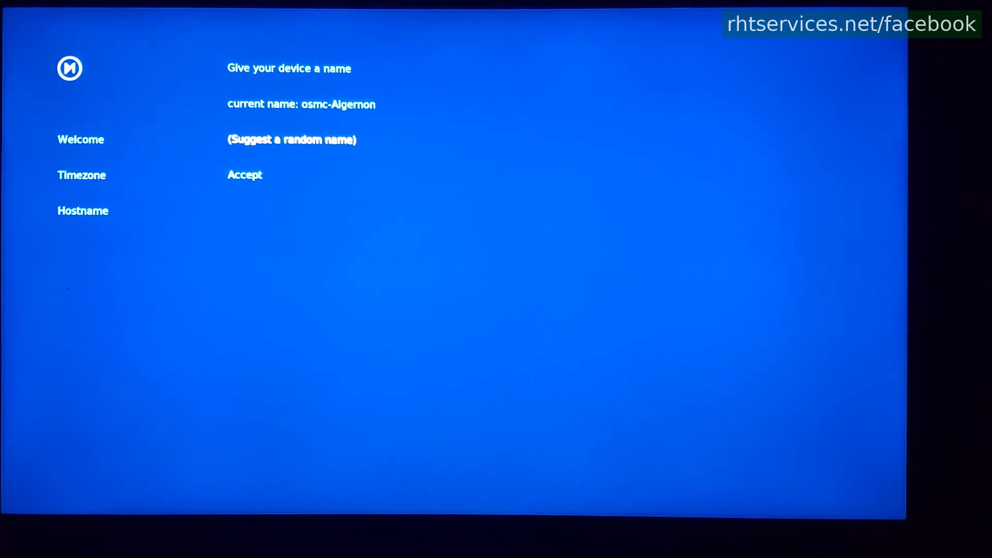
click(291, 140)
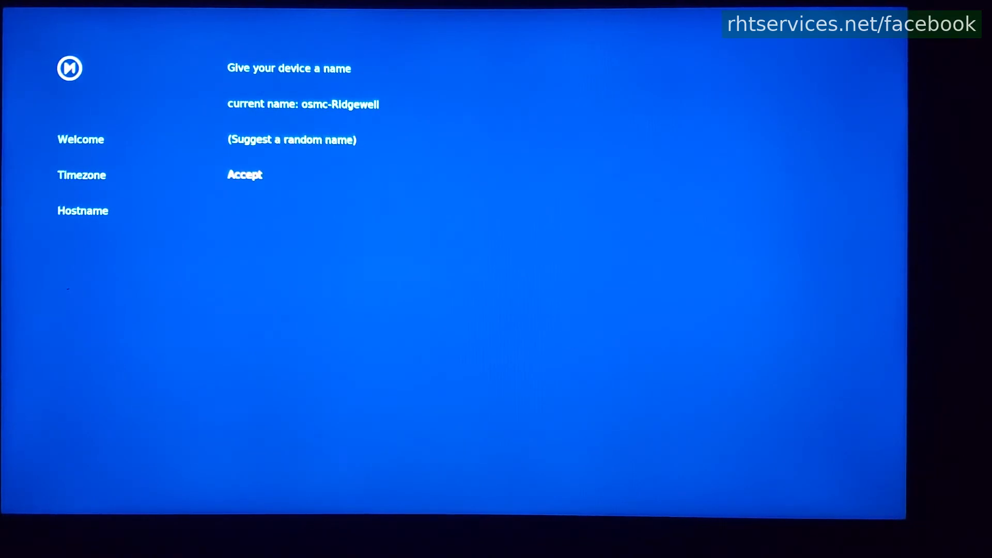
click(244, 175)
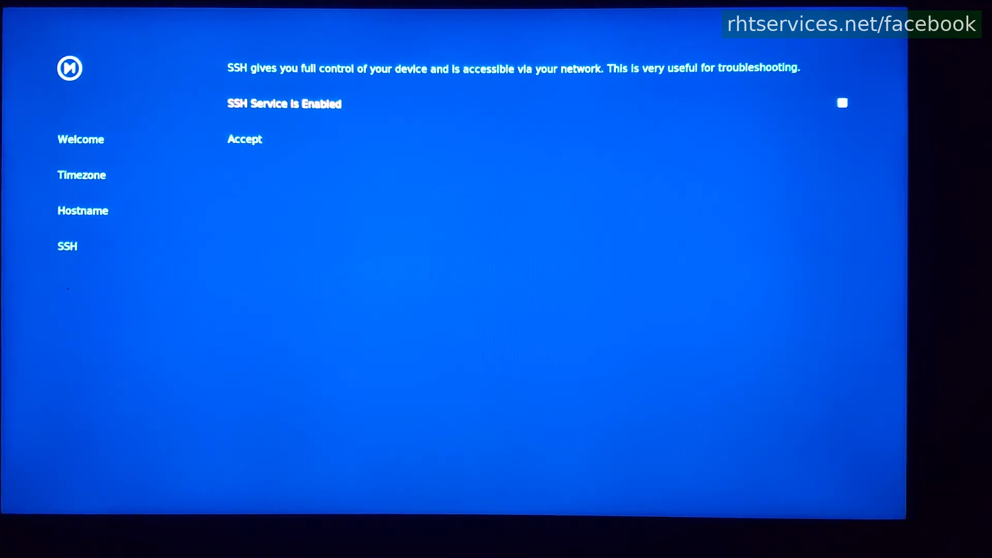
- Toggle SSH off and back on, then accept the SSH setting
click(842, 102)
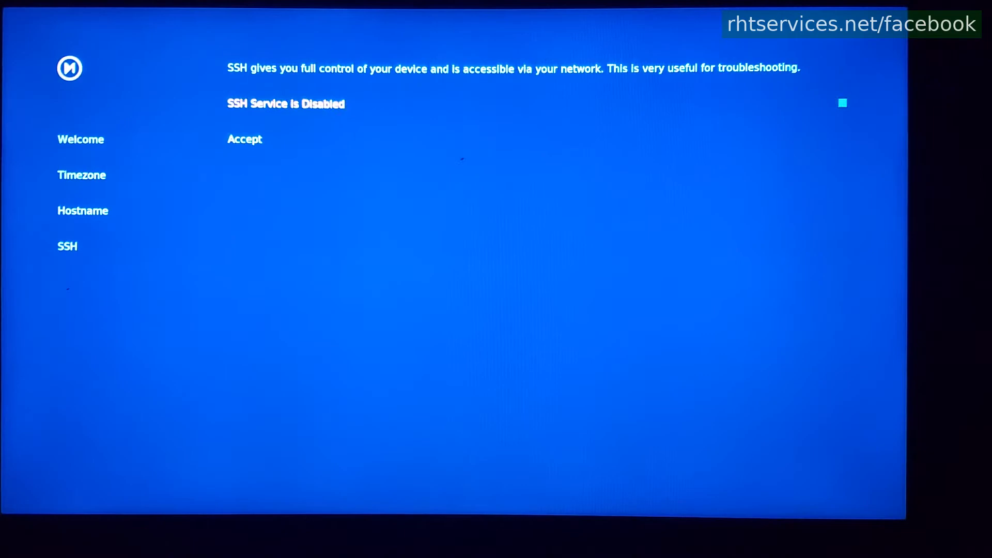
click(842, 103)
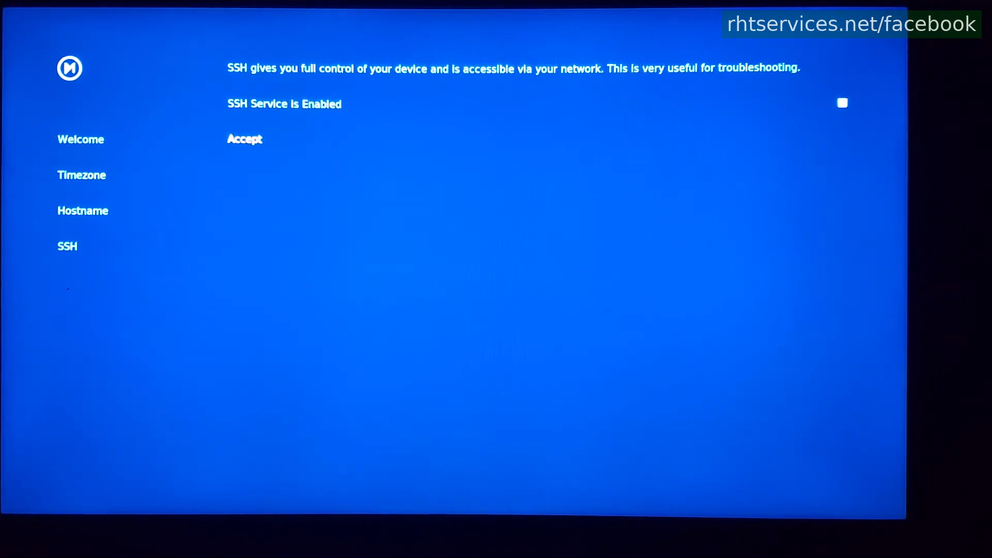
click(245, 138)
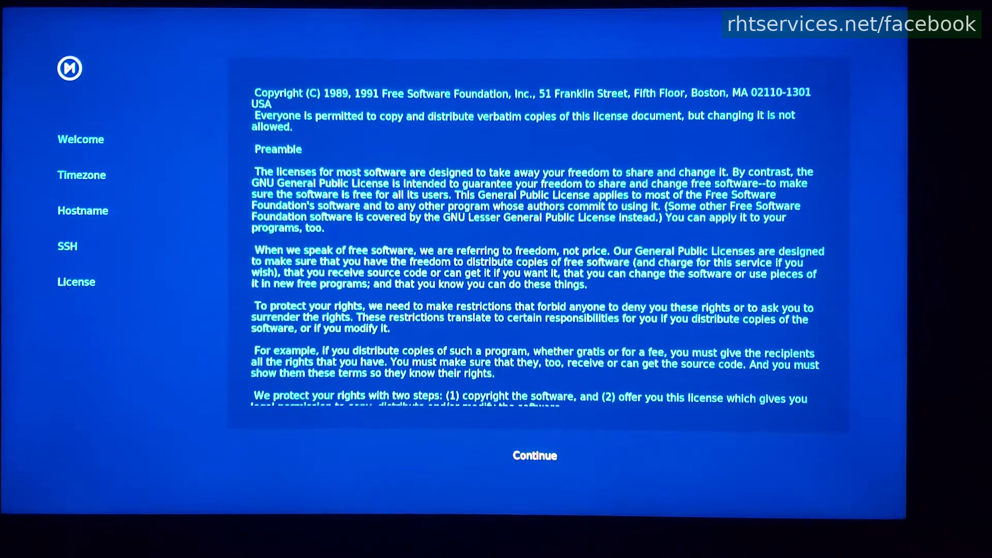
- Scroll through the license and accept it to finish setup
scroll(down, 3)
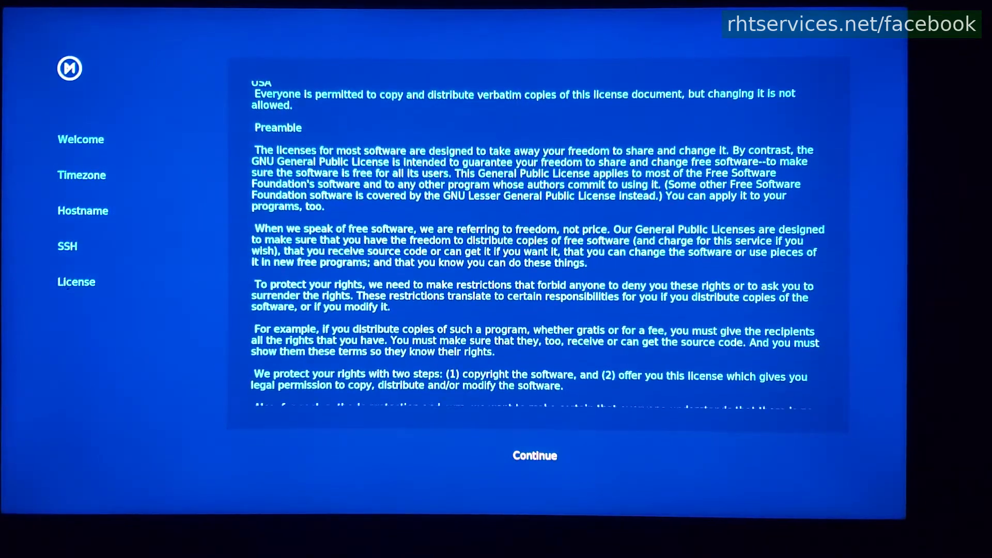
scroll(down, 3)
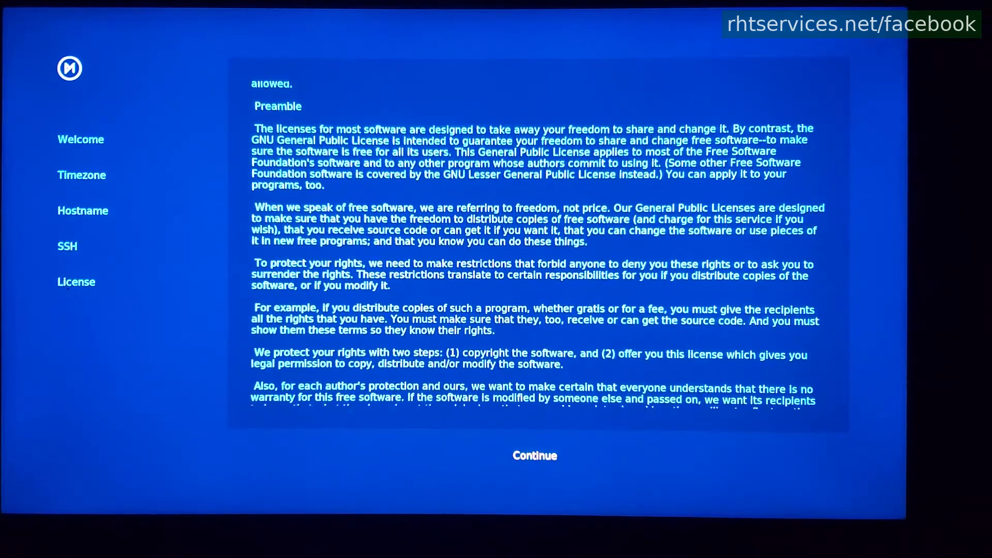
click(534, 456)
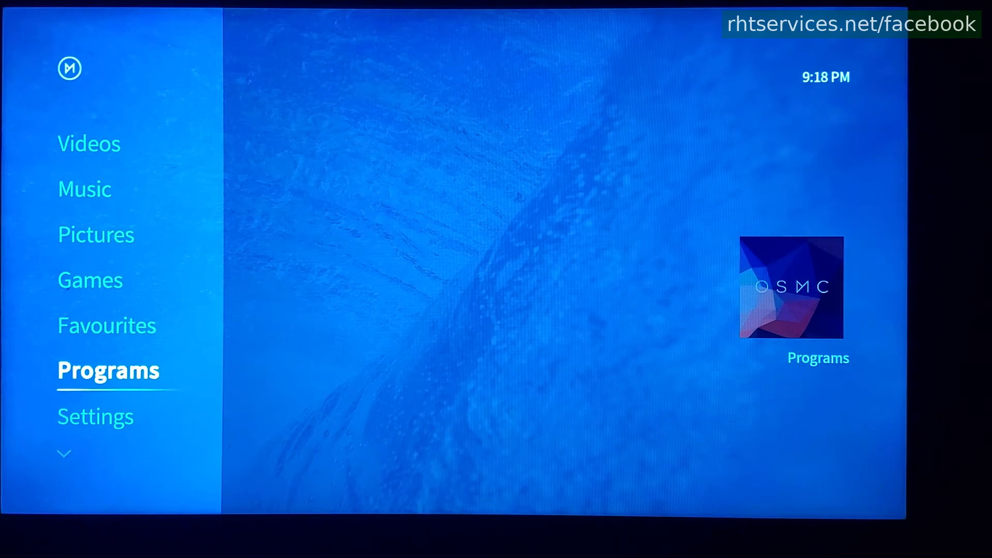
click(95, 415)
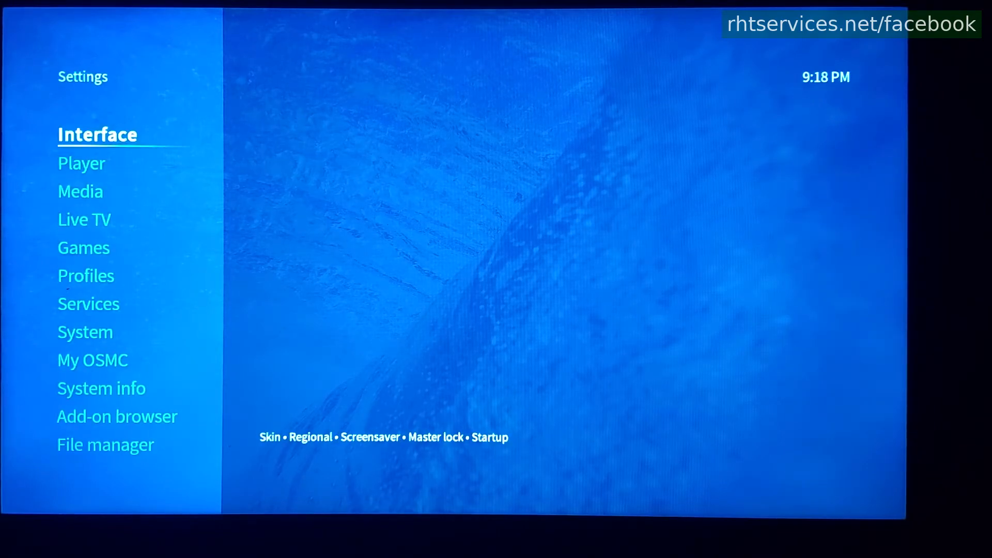
click(97, 135)
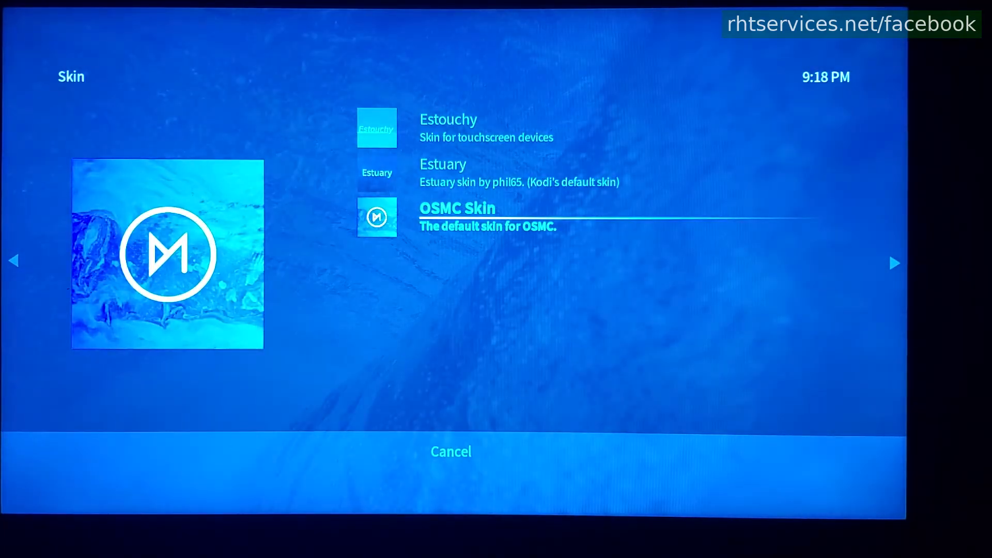
click(457, 208)
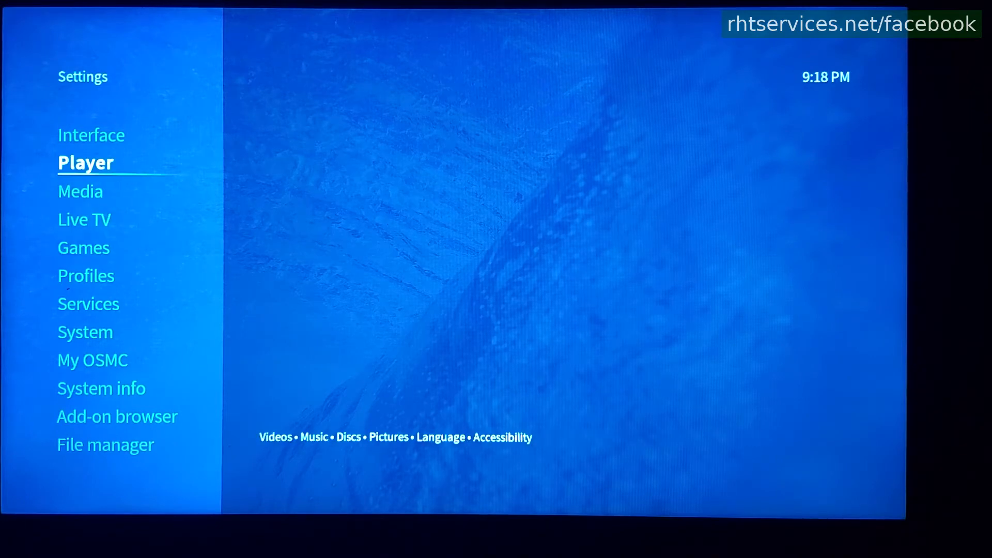
click(80, 191)
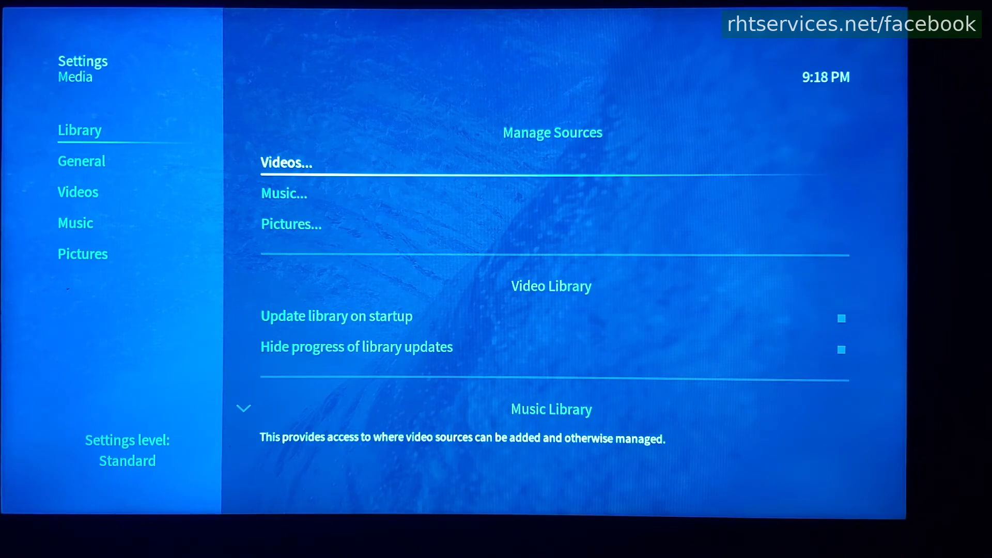
- Look through Media video sources and System Display settings, then open Add-on browser
click(285, 163)
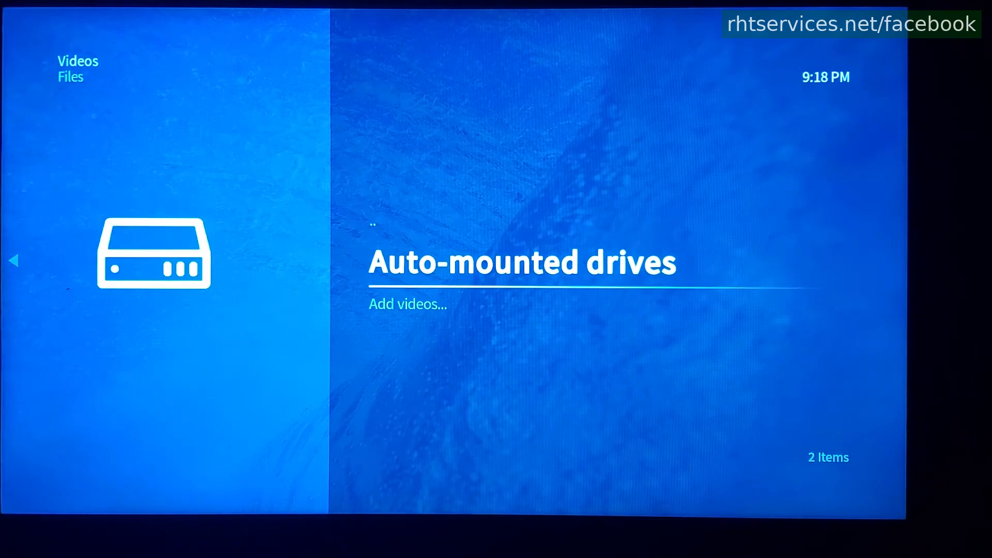
click(407, 304)
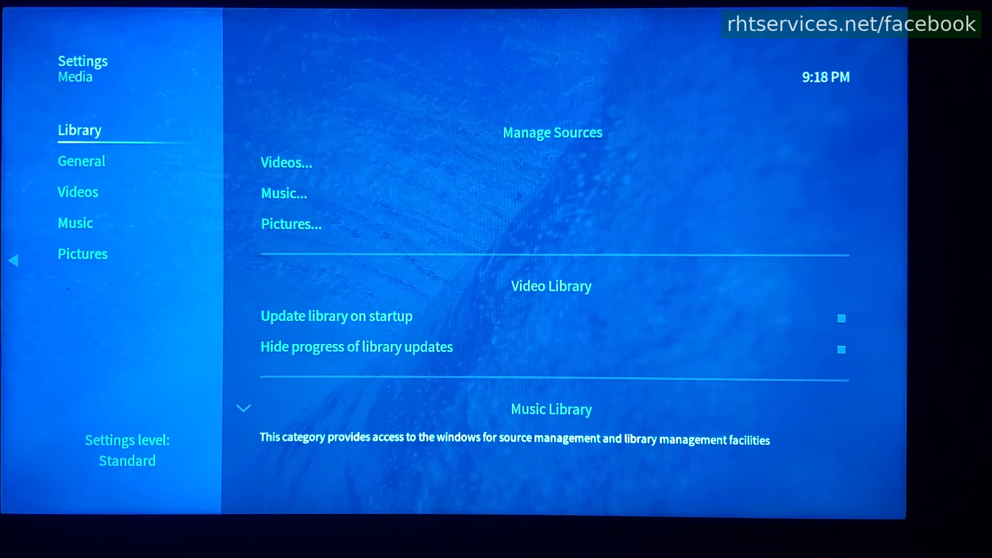
click(14, 260)
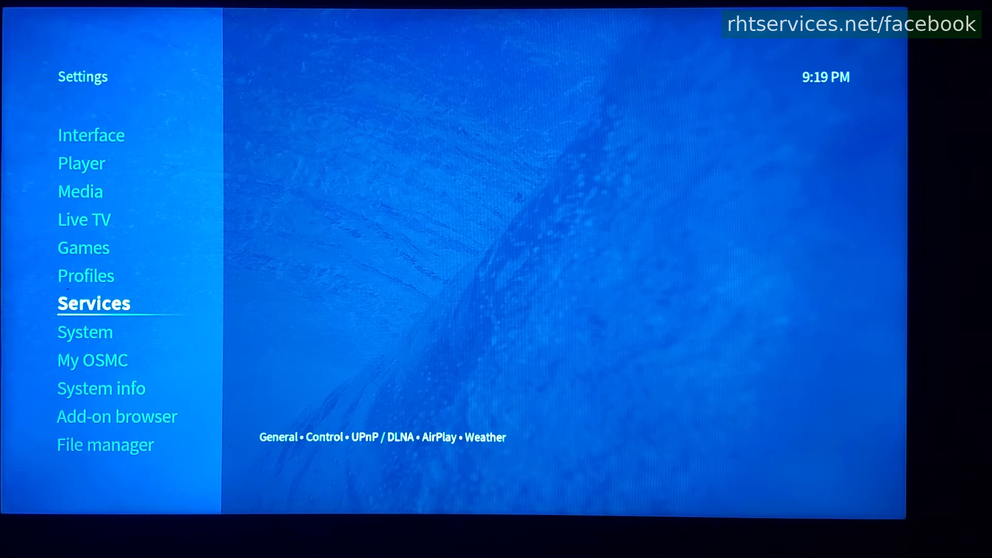
click(93, 303)
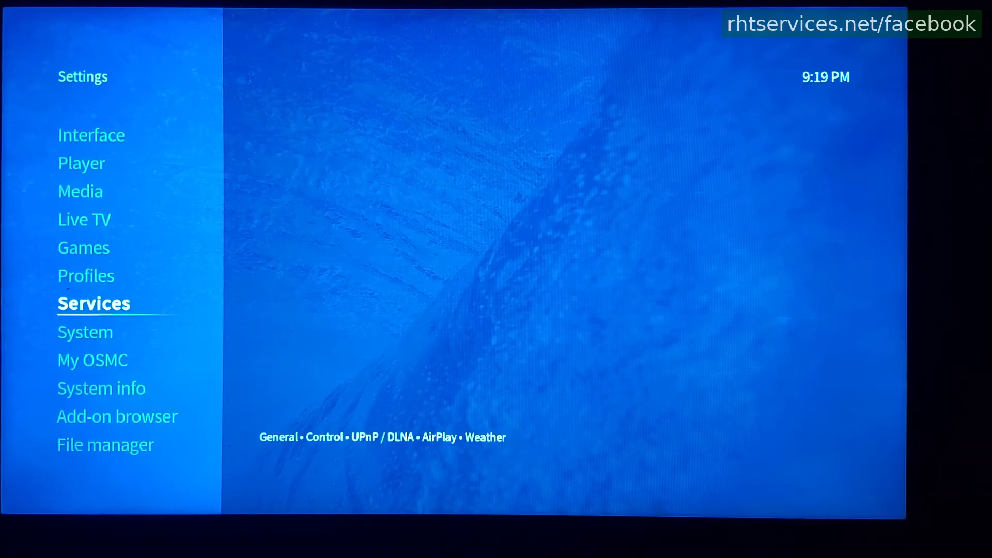
click(84, 332)
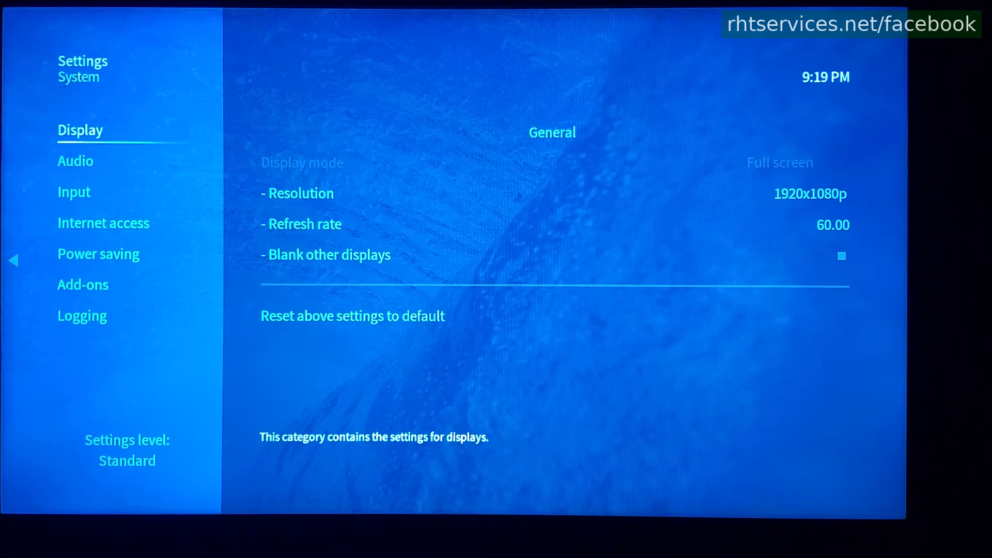
click(82, 284)
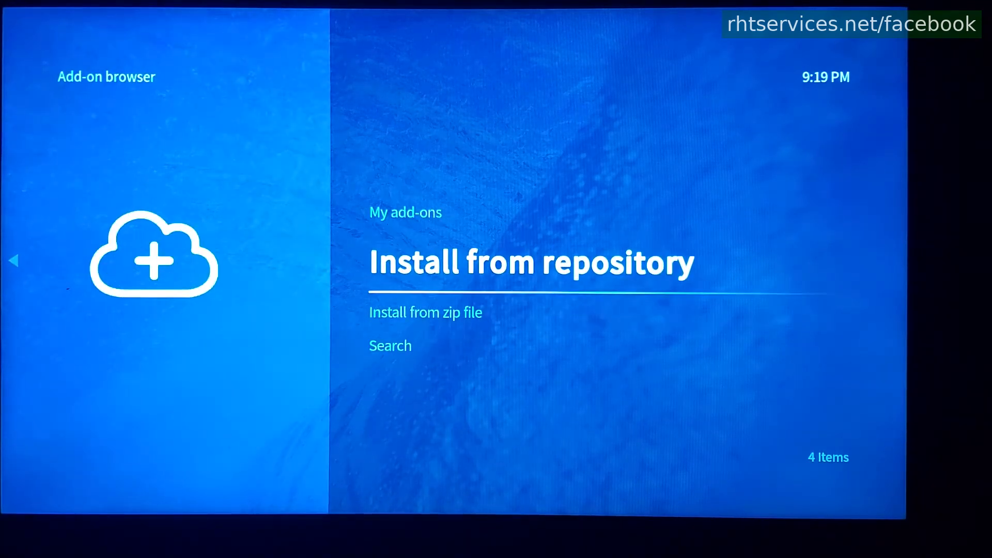
- Try Install from repository and dismiss the connection error
click(530, 262)
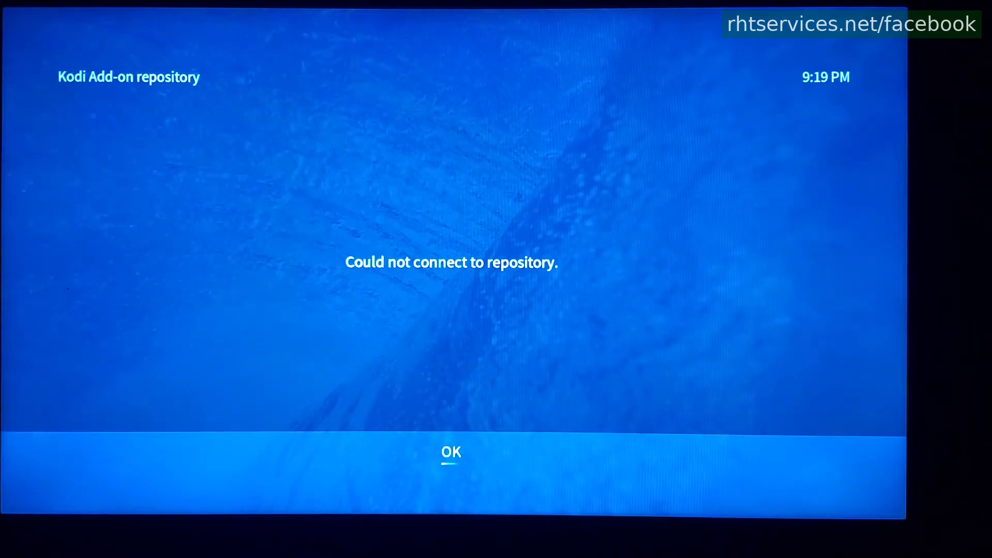
click(450, 452)
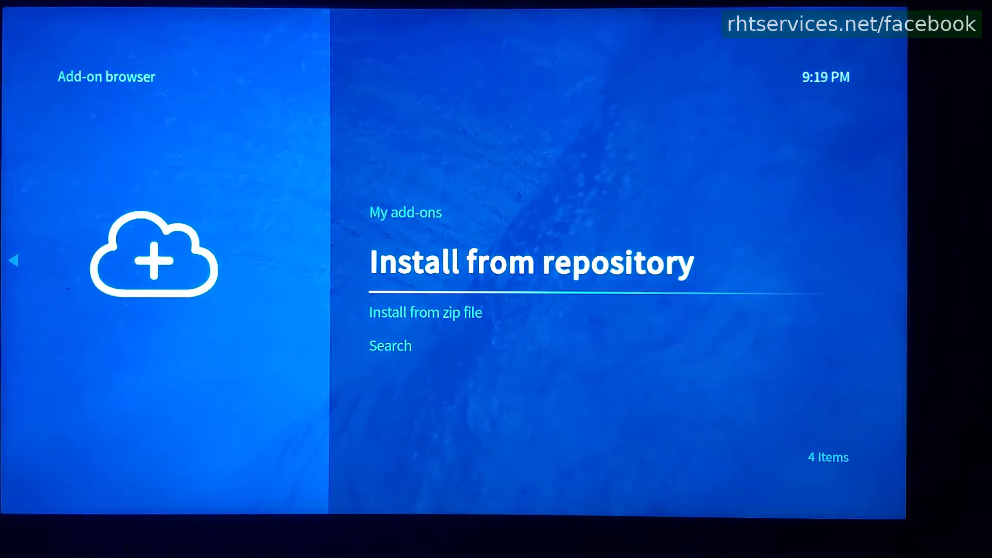
key(Back)
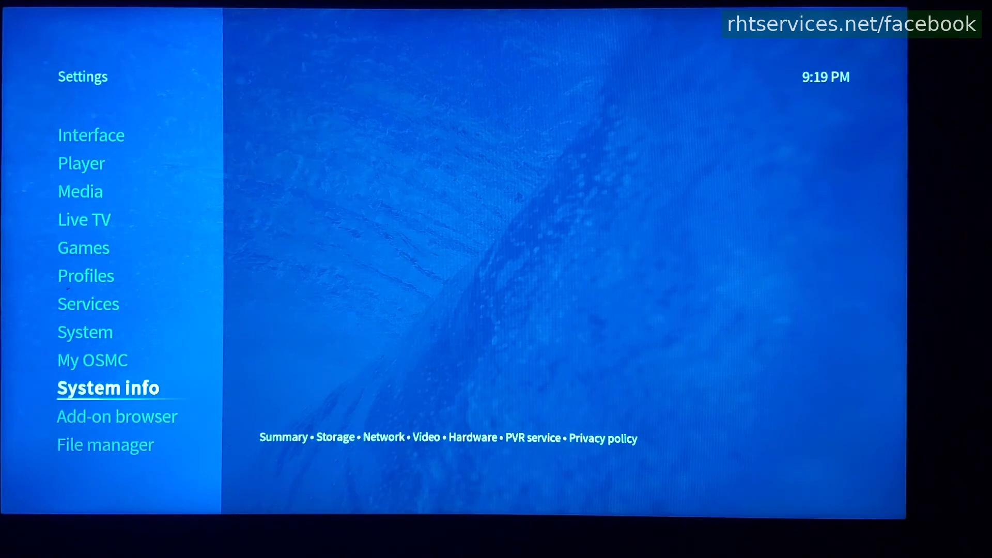
- Check System info's Network page, which shows no connection, then go back
click(108, 388)
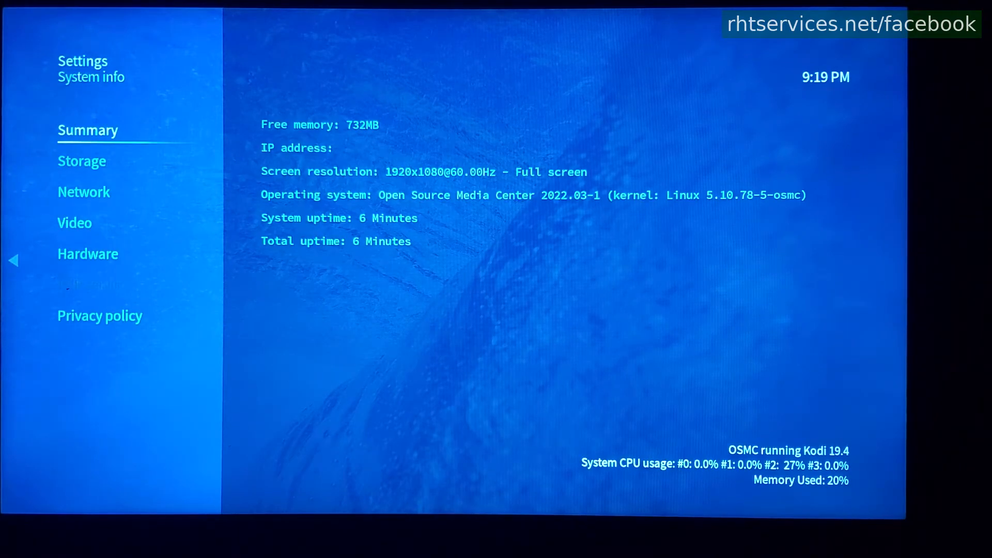
click(84, 192)
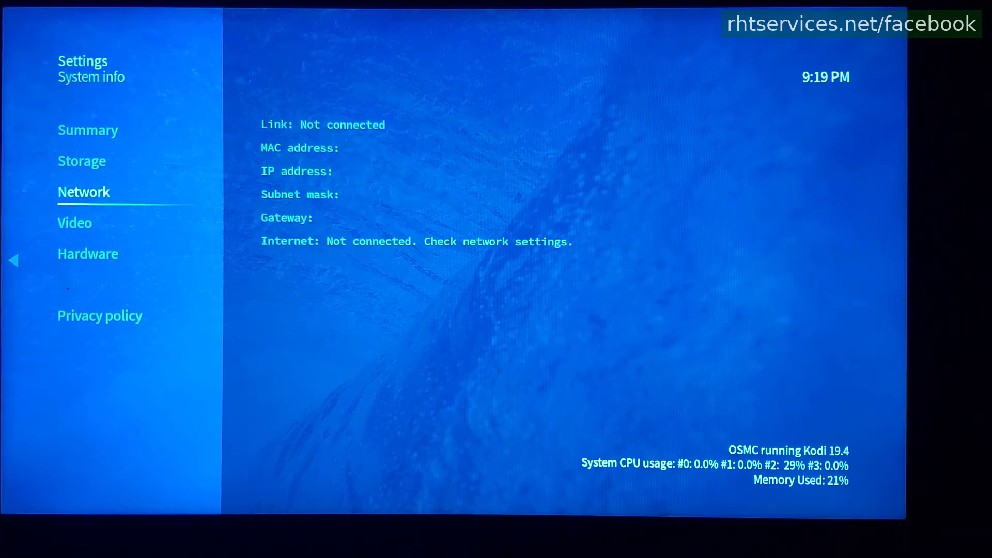
key(Back)
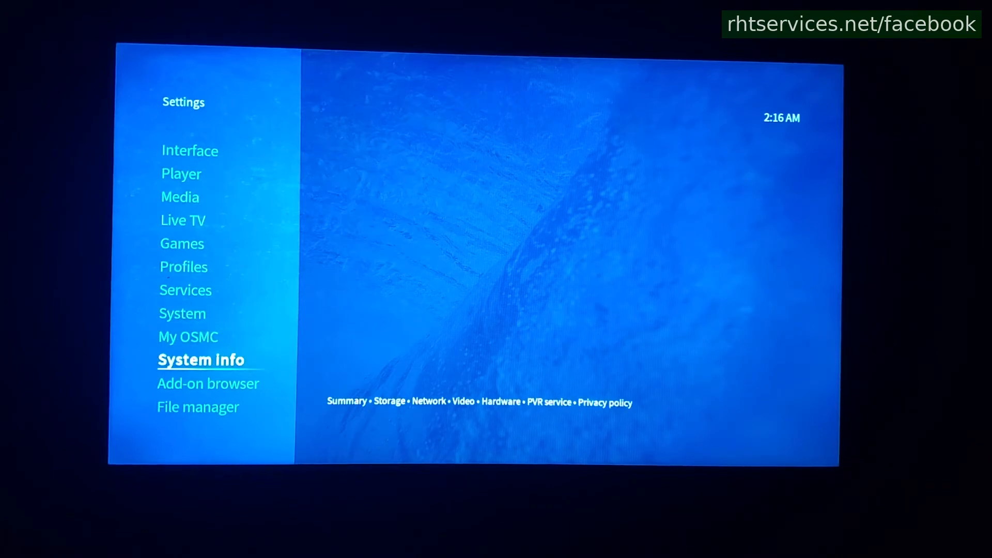
- Go through Install from repository > Video add-ons and open HDHomerun Simple's details
click(208, 384)
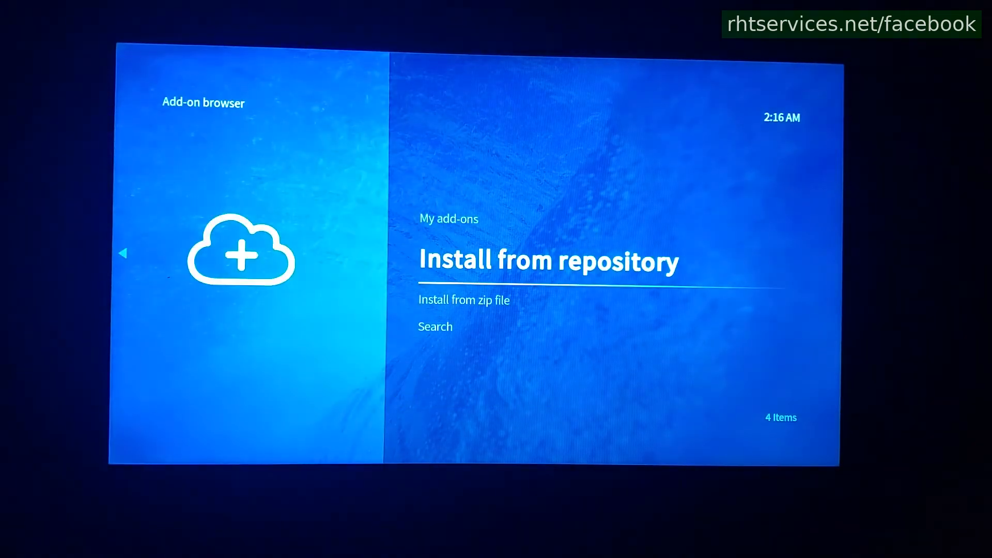
click(548, 260)
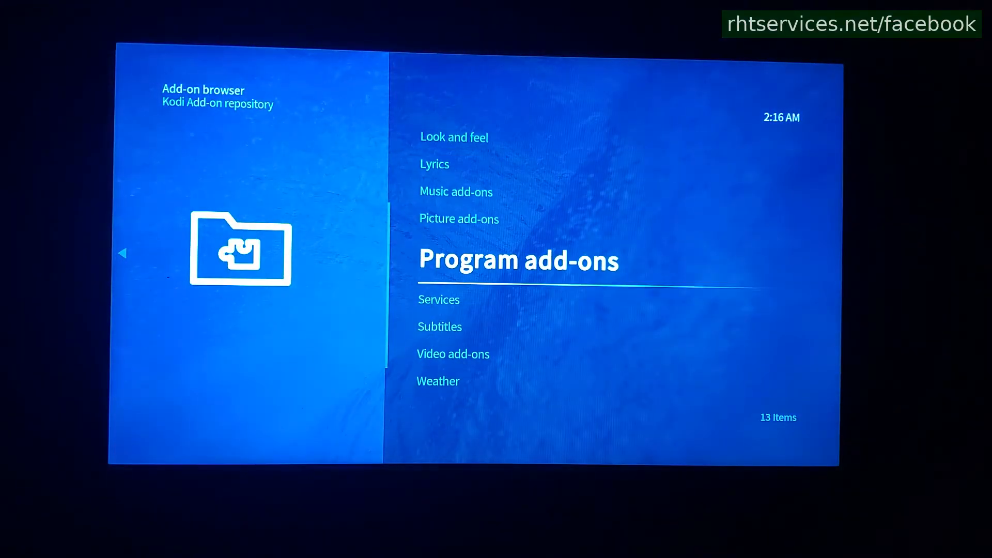
scroll(down, 3)
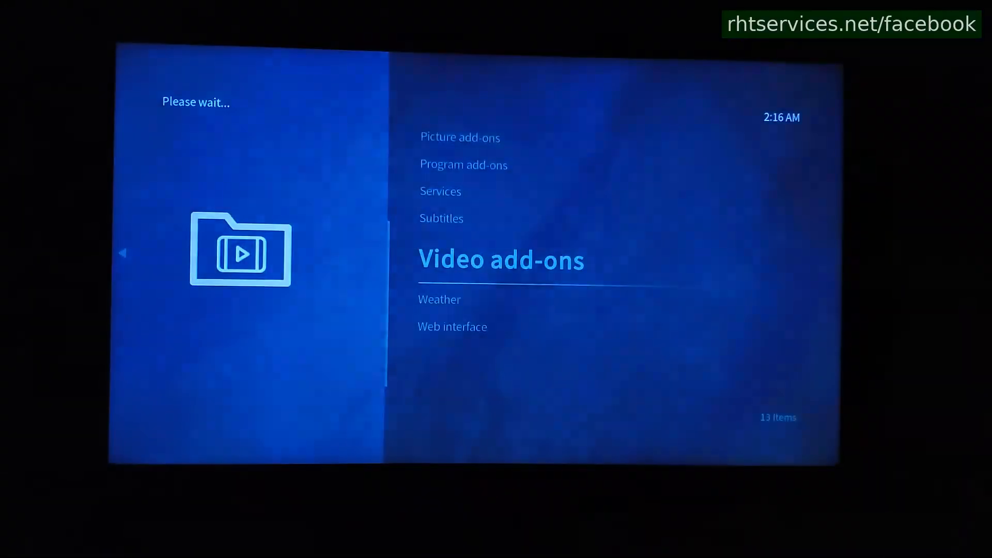
click(501, 259)
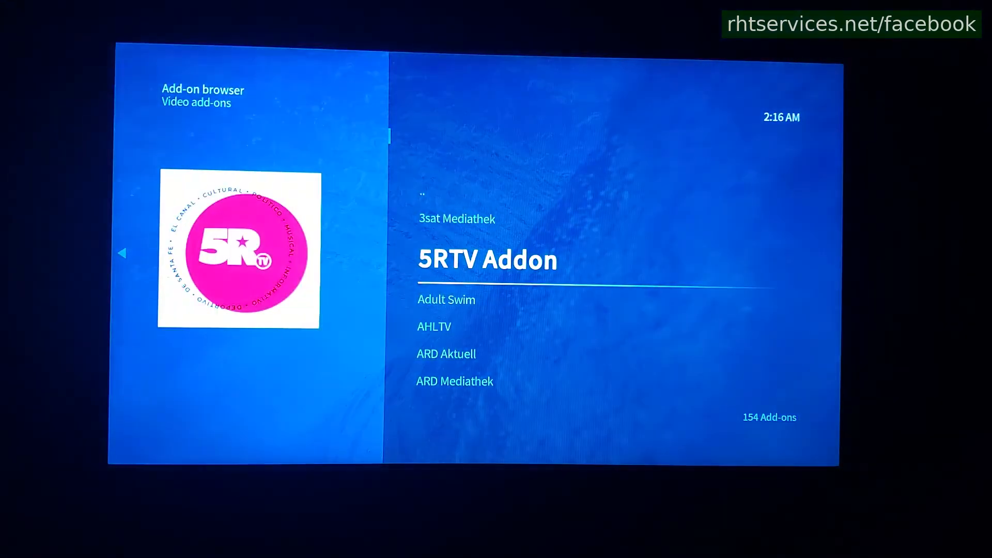
scroll(down, 3)
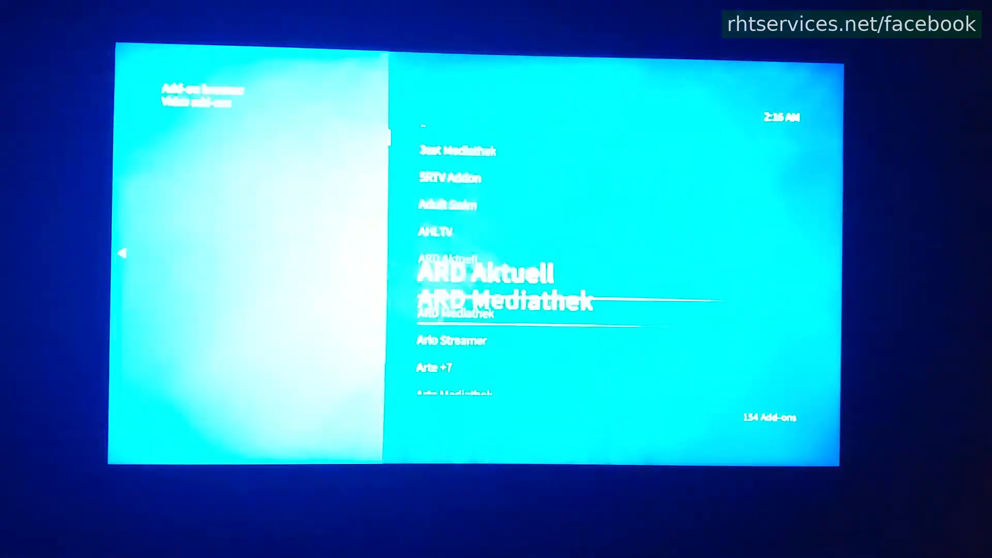
scroll(down, 3)
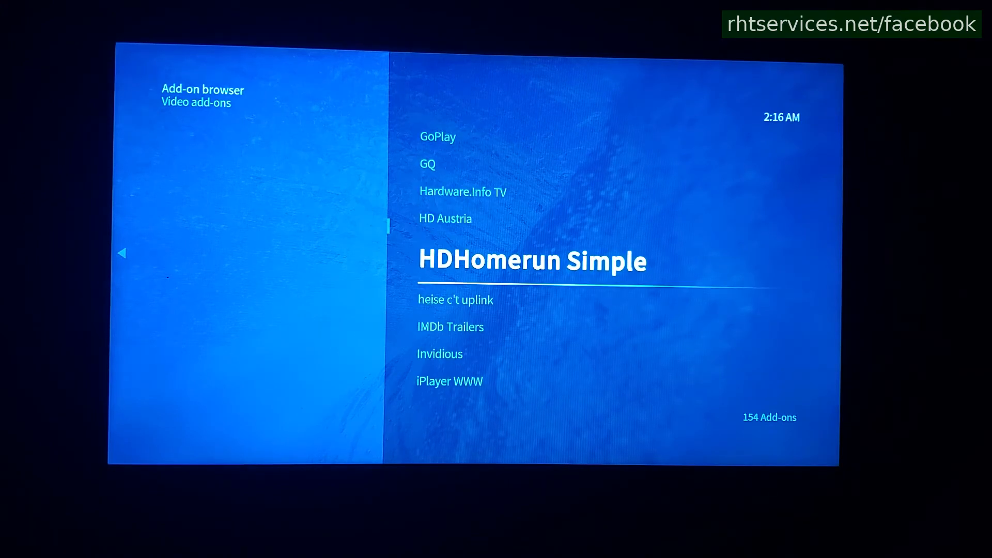
scroll(down, 3)
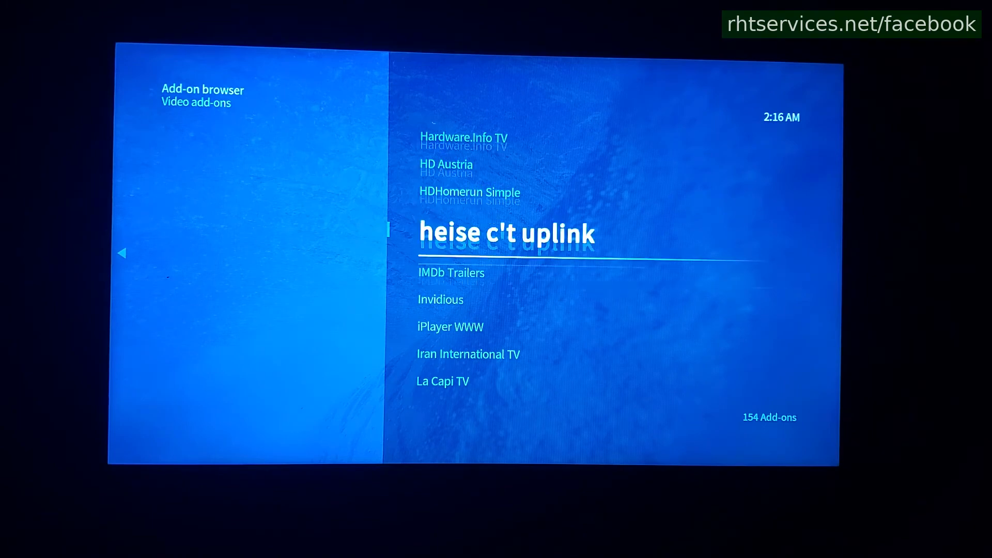
click(469, 192)
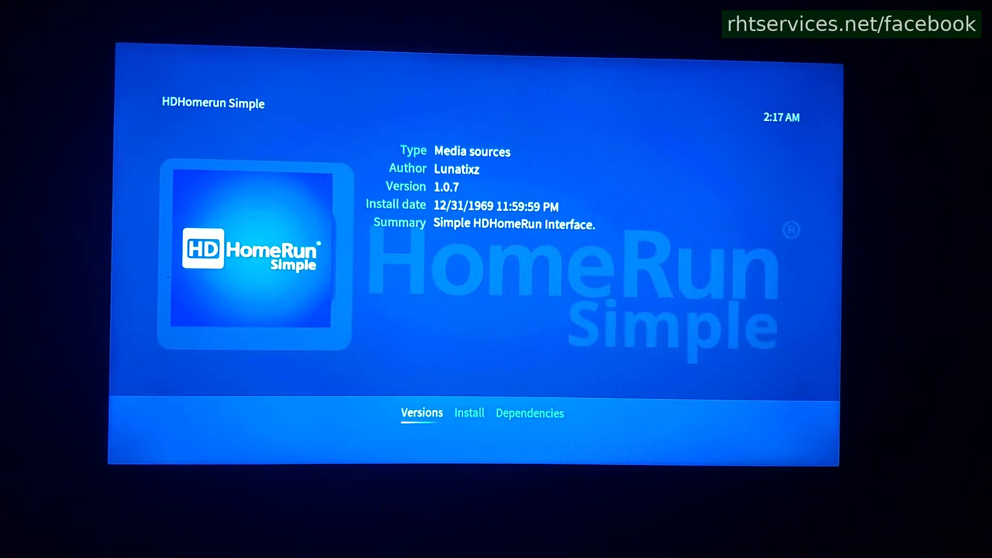
- Install HDHomerun Simple with its required add-ons, then return to Kodi's home menu
click(469, 412)
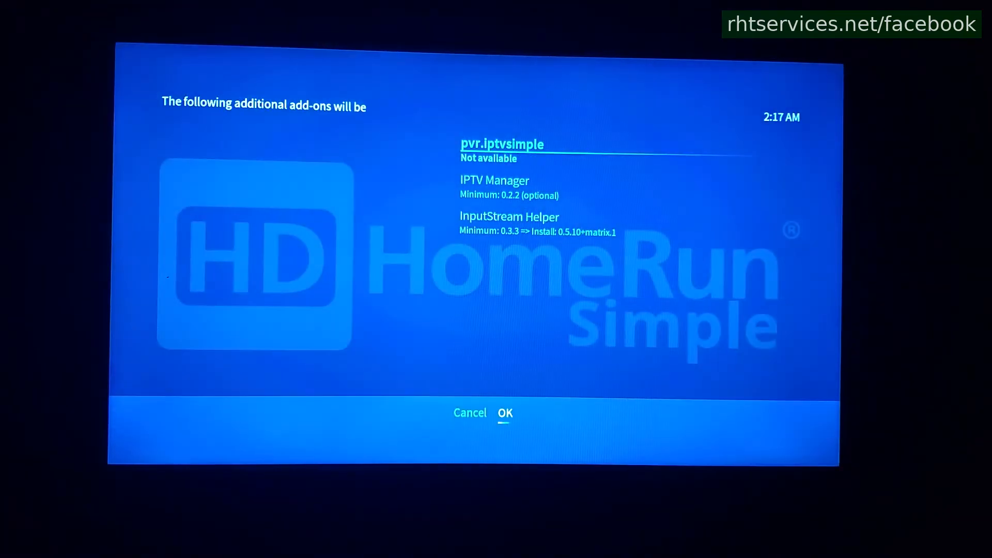
click(505, 412)
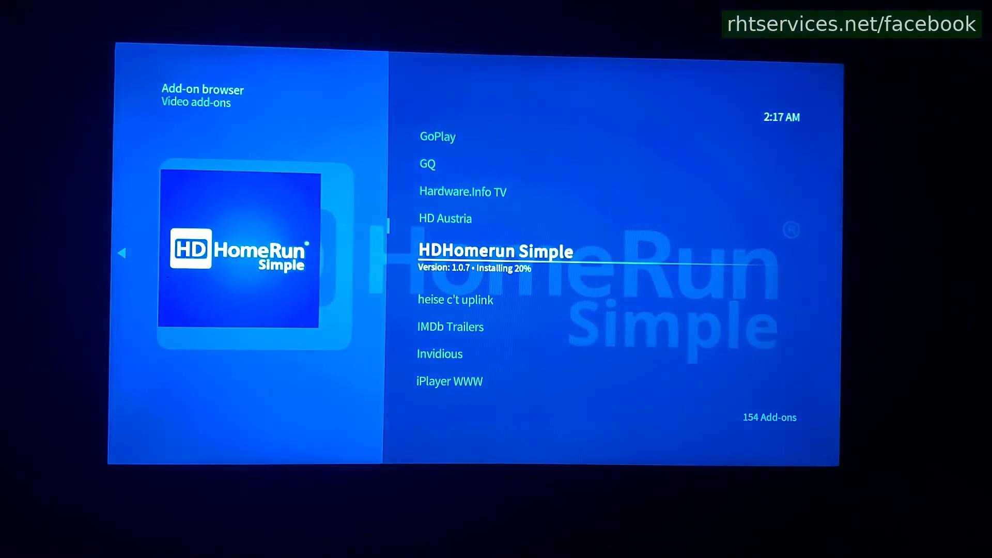
scroll(down, 3)
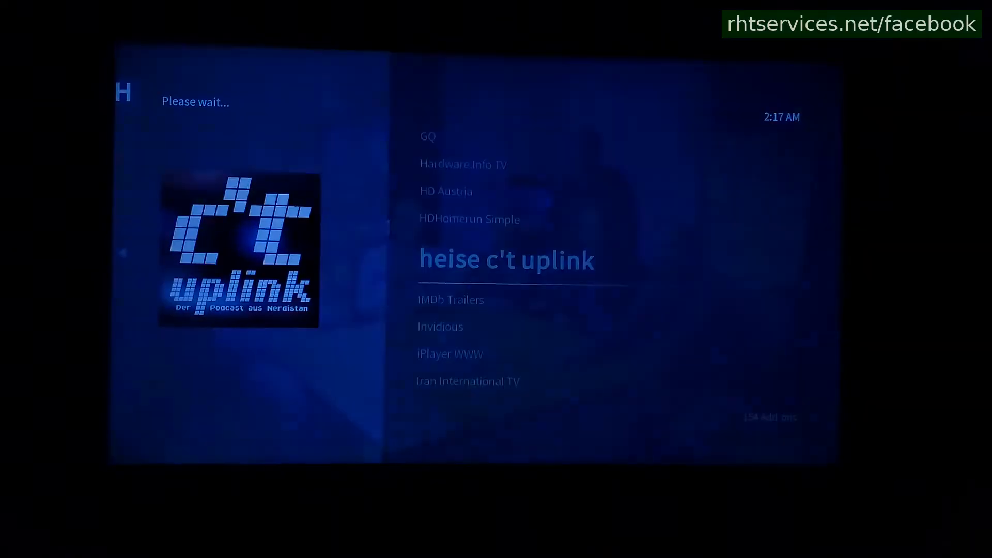
scroll(down, 3)
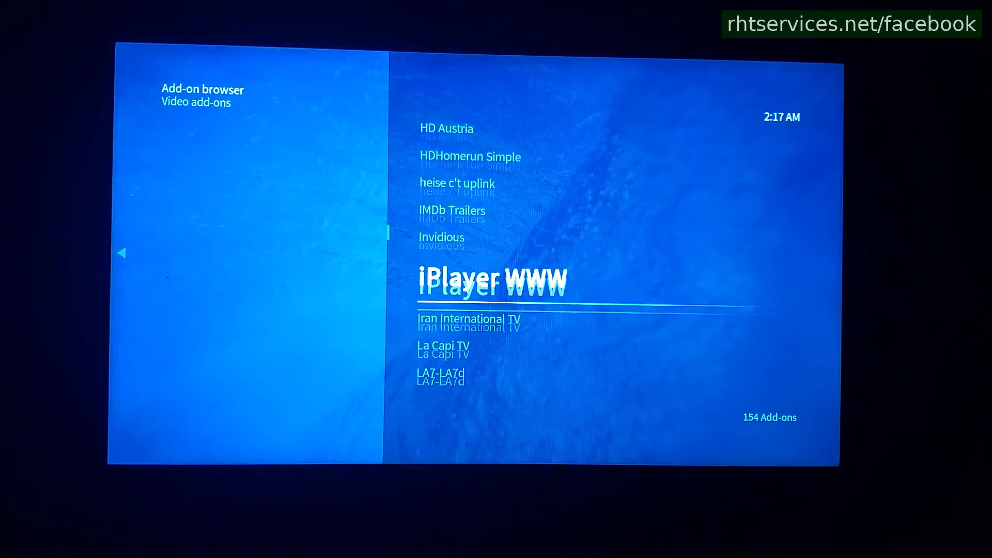
scroll(down, 3)
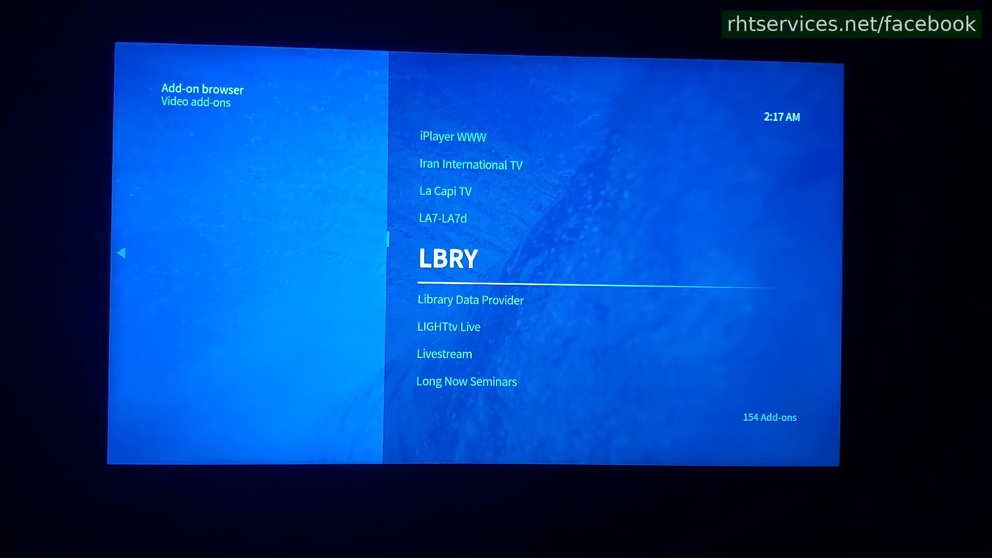
scroll(down, 3)
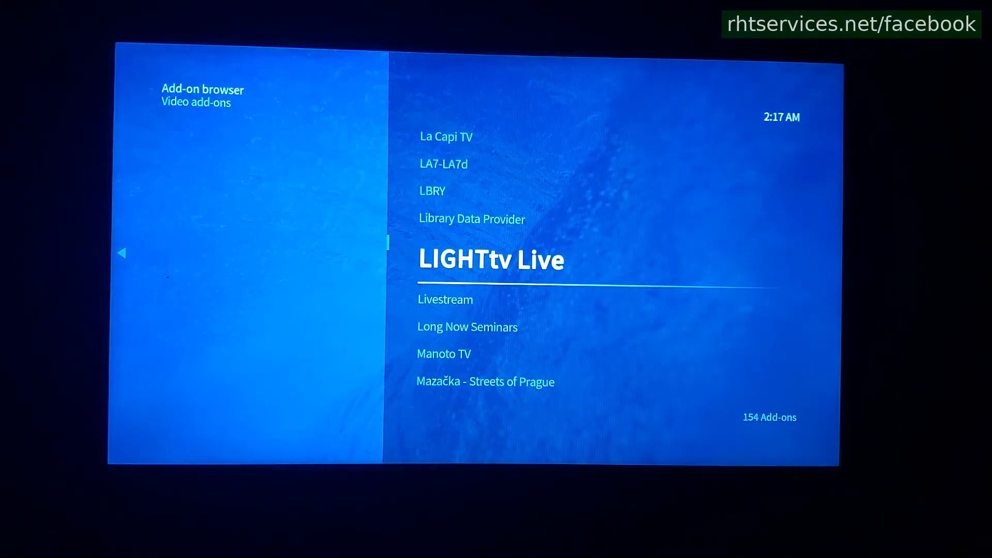
scroll(down, 3)
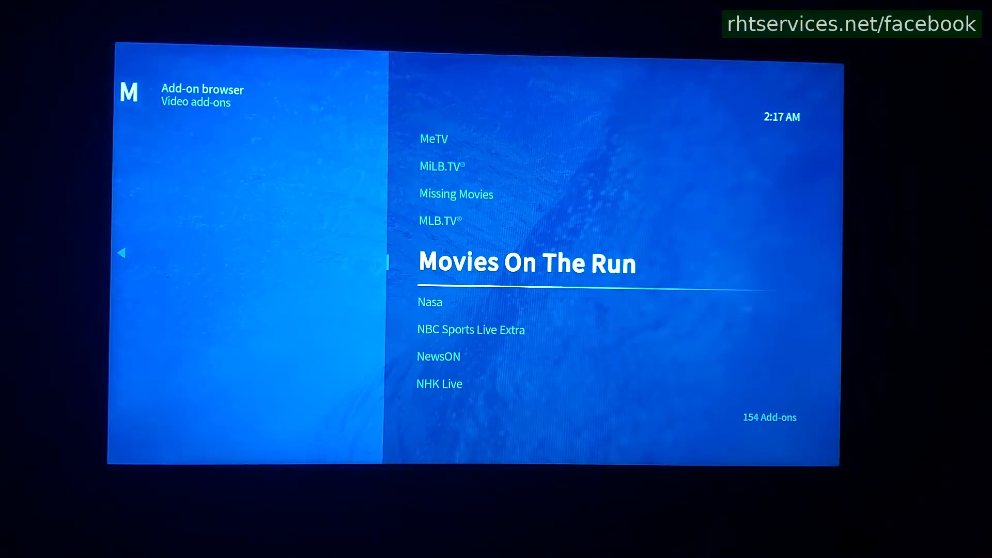
click(526, 262)
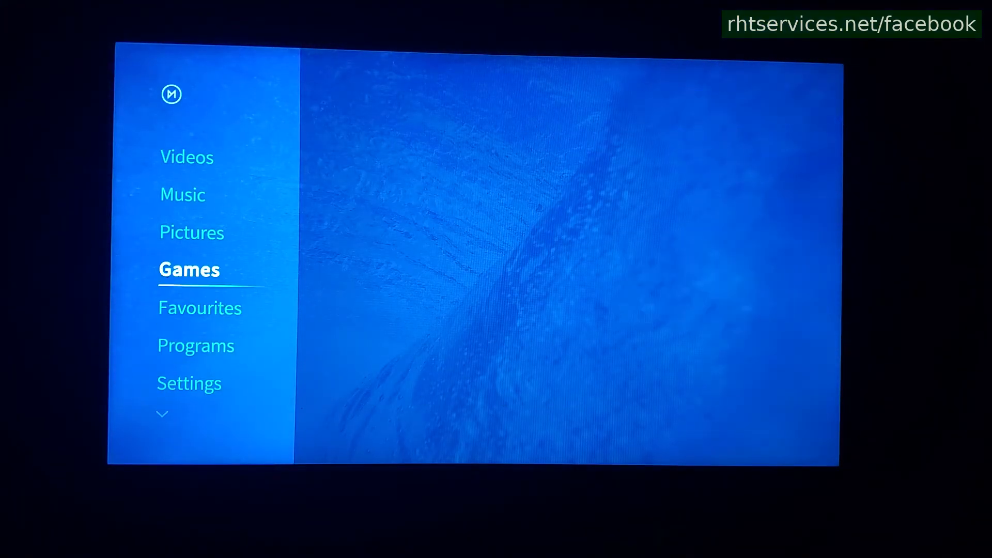
key(up)
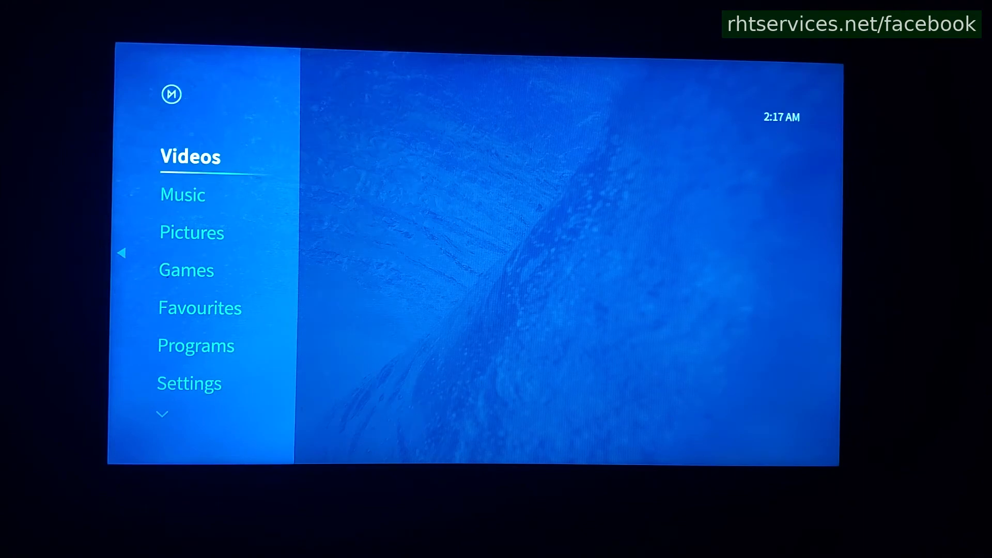
click(190, 156)
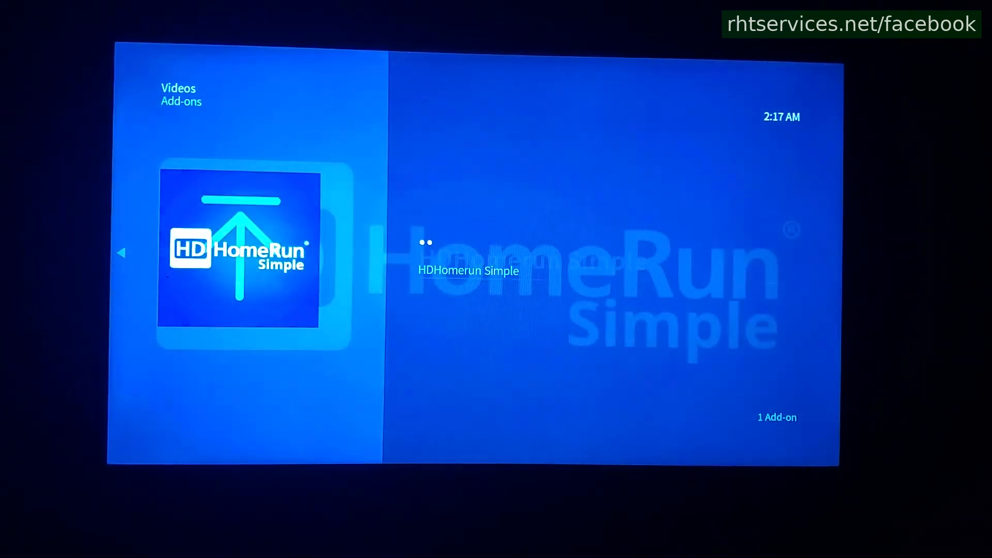
click(239, 251)
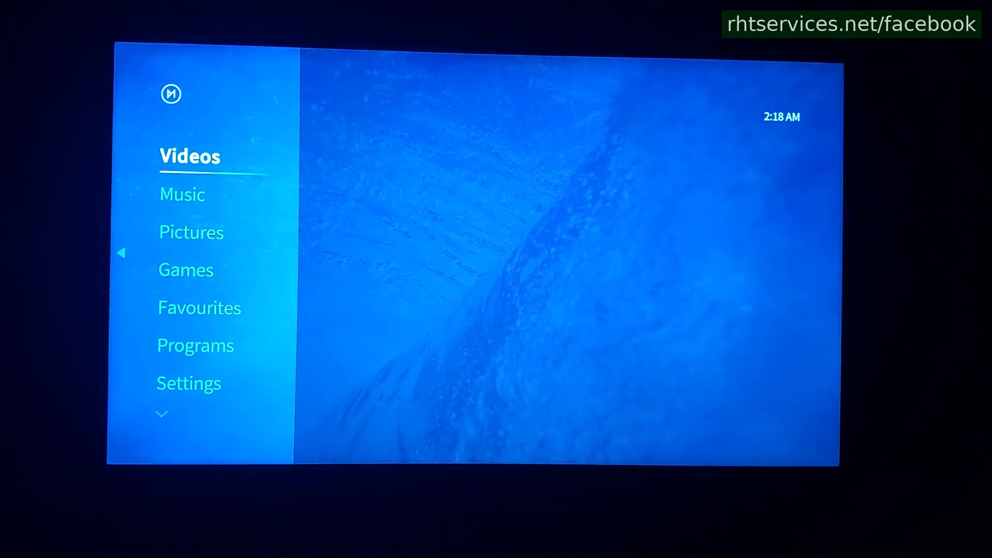
- Open Kodi's Settings from the home menu and highlight the Services category
key(down)
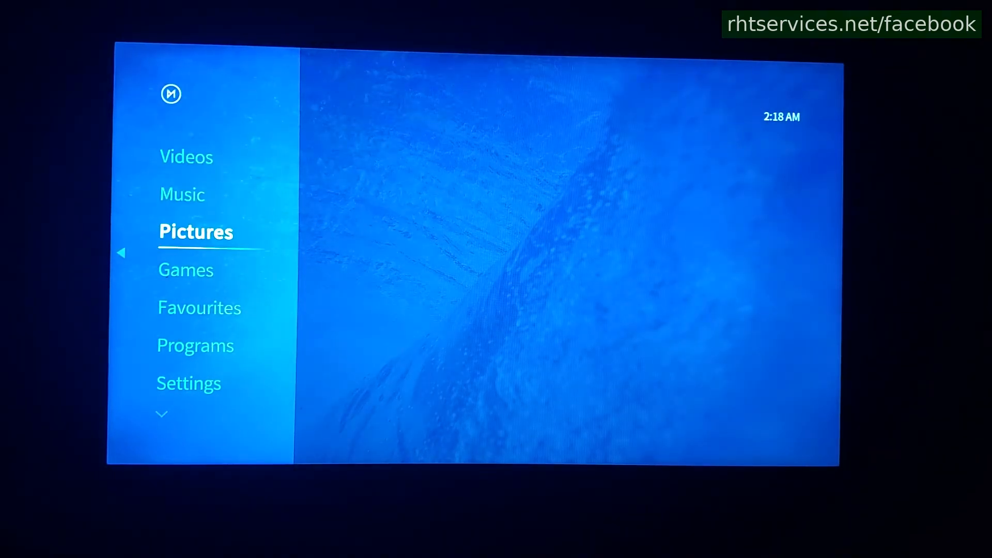
key(Down)
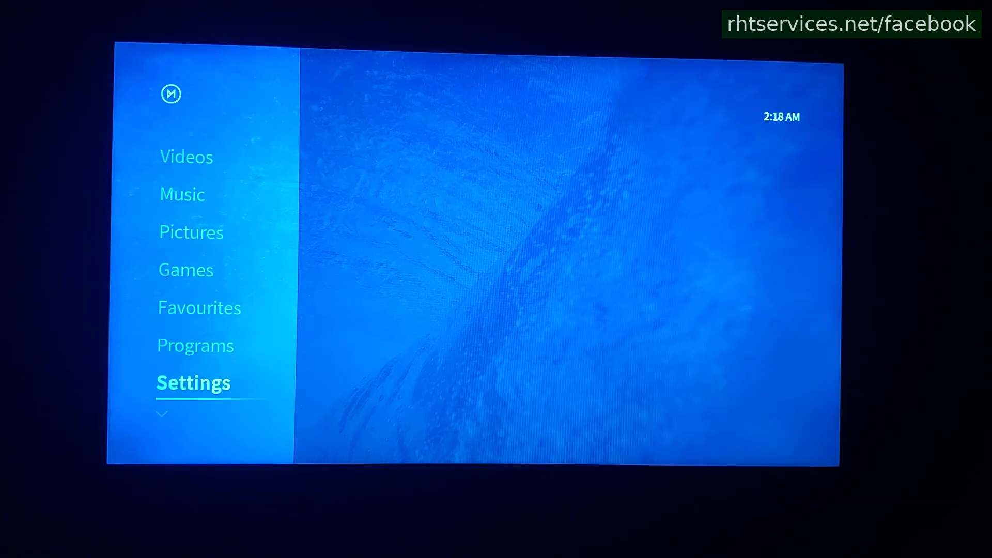
click(193, 383)
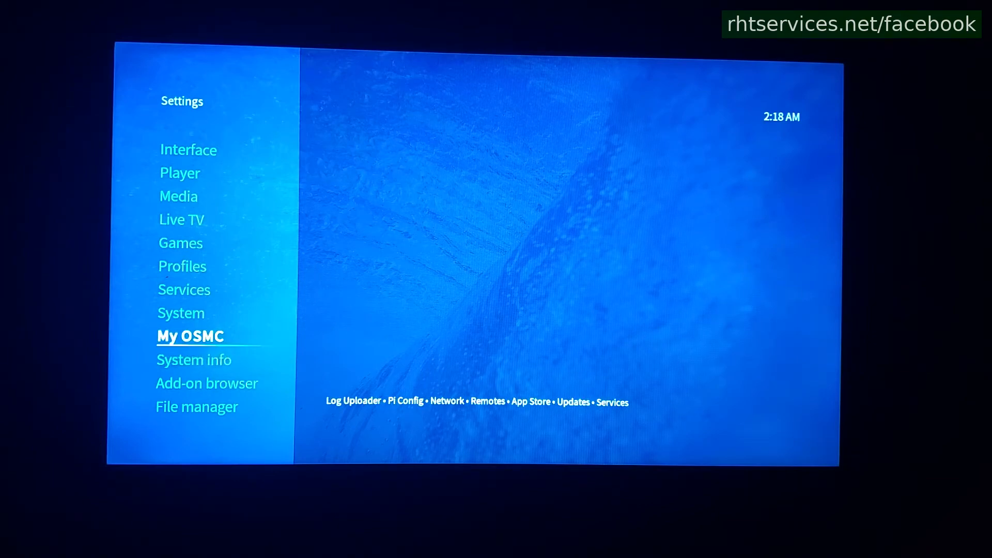
key(Up)
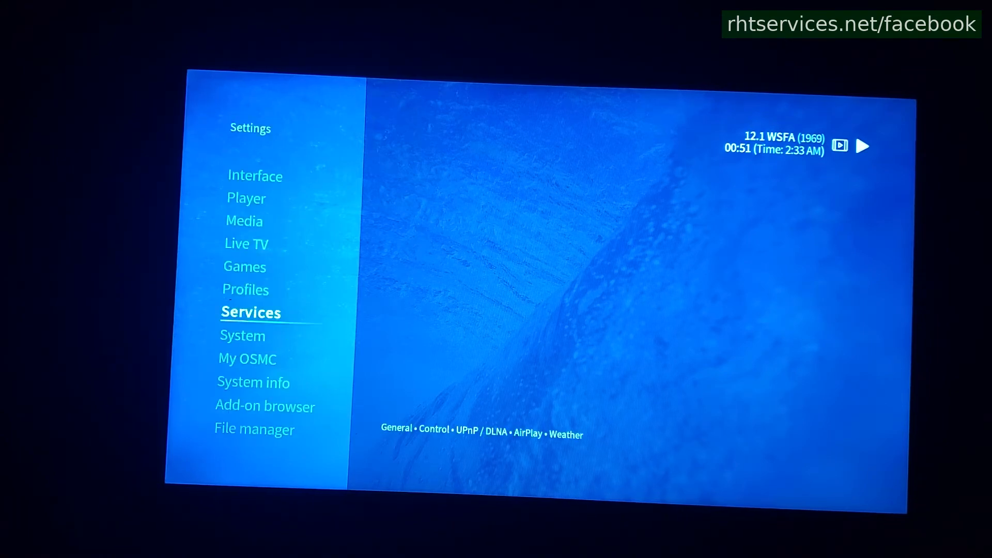
- Open the Services settings, then the Videos section with Files, Playlists and Video add-ons
click(251, 312)
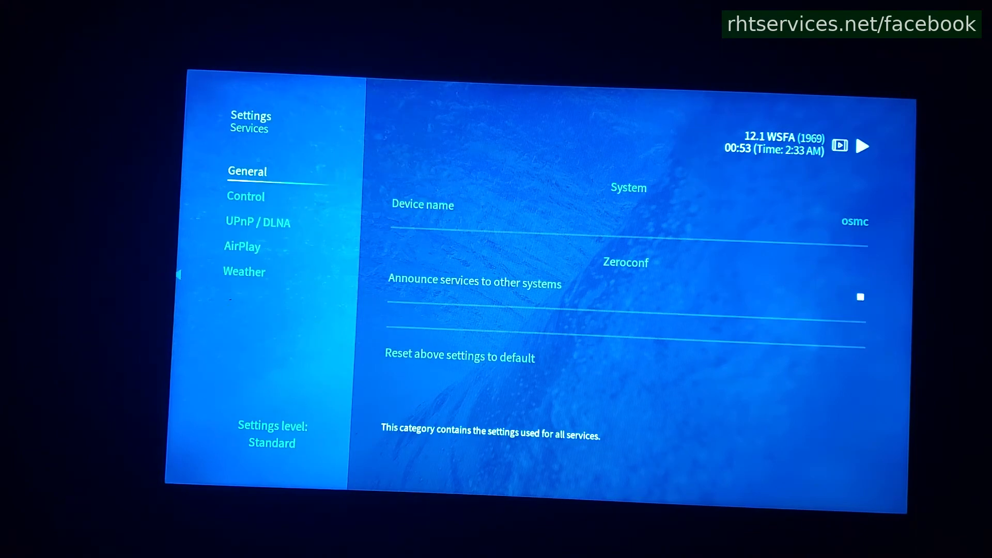
click(258, 222)
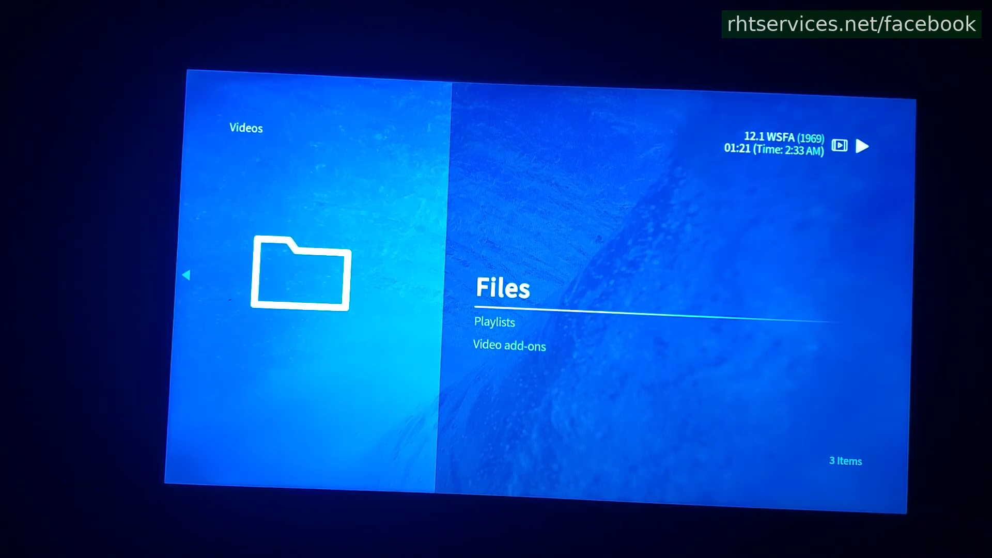
- Add a video source by browsing to the HDHomeRun DMS UPnP server's channels
click(502, 288)
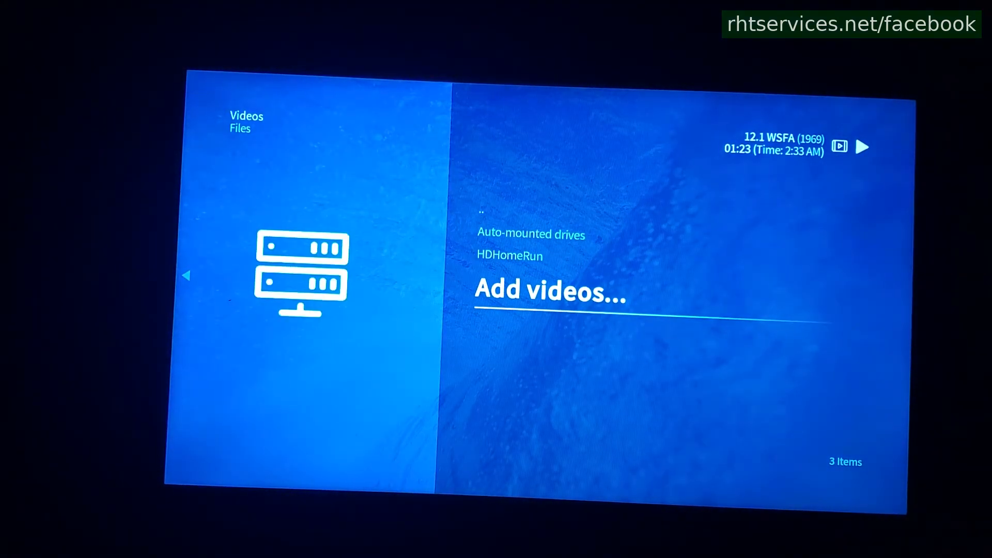
click(548, 291)
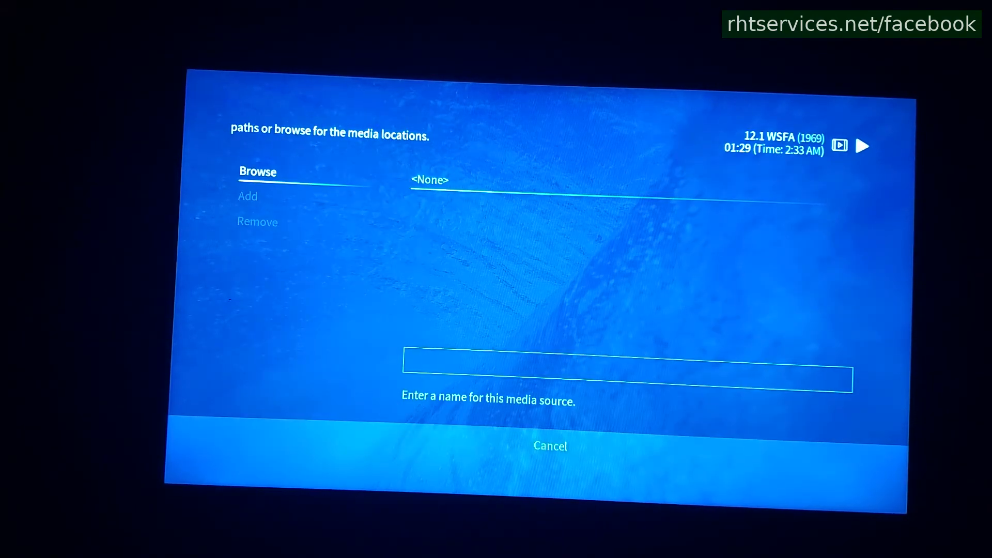
click(257, 172)
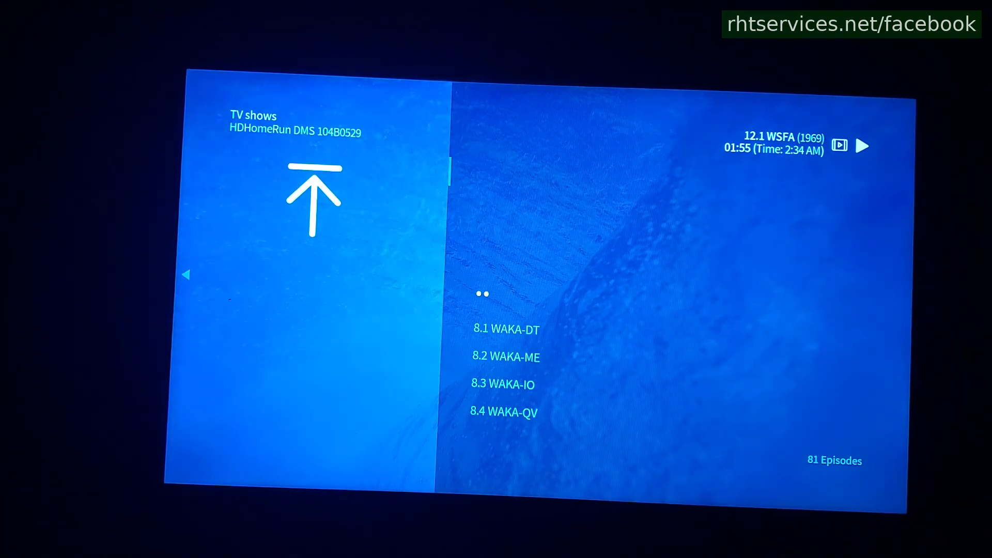
- Scroll the HDHomeRun channel list, trying 12.2 Bounce and 19.1 WDSF-LD, ending at 20.1–22.2
scroll(down, 3)
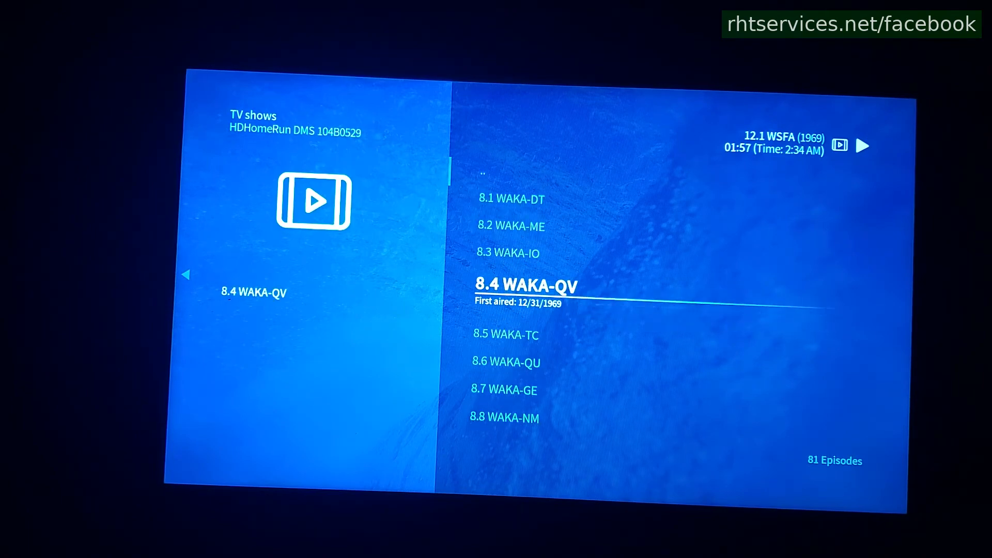
scroll(down, 3)
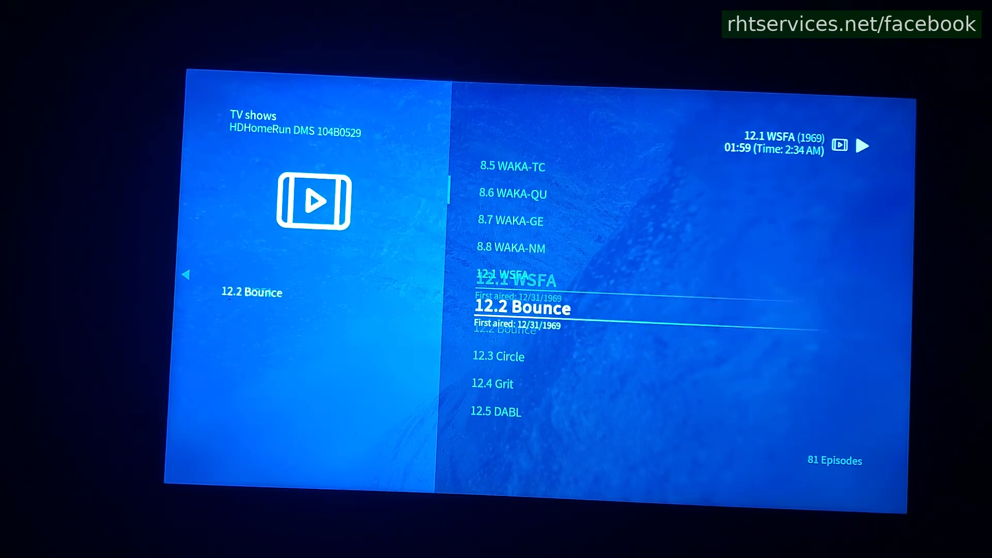
scroll(down, 3)
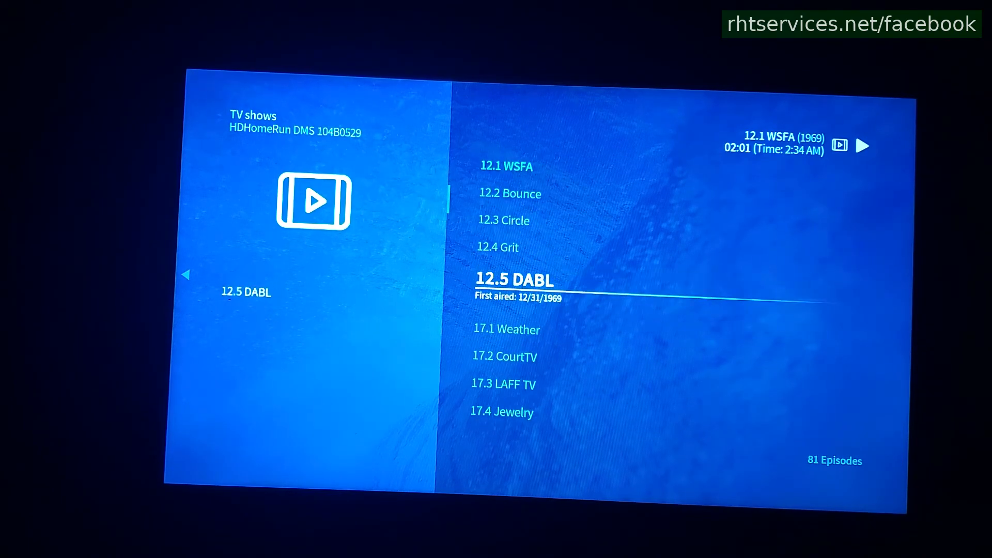
scroll(up, 3)
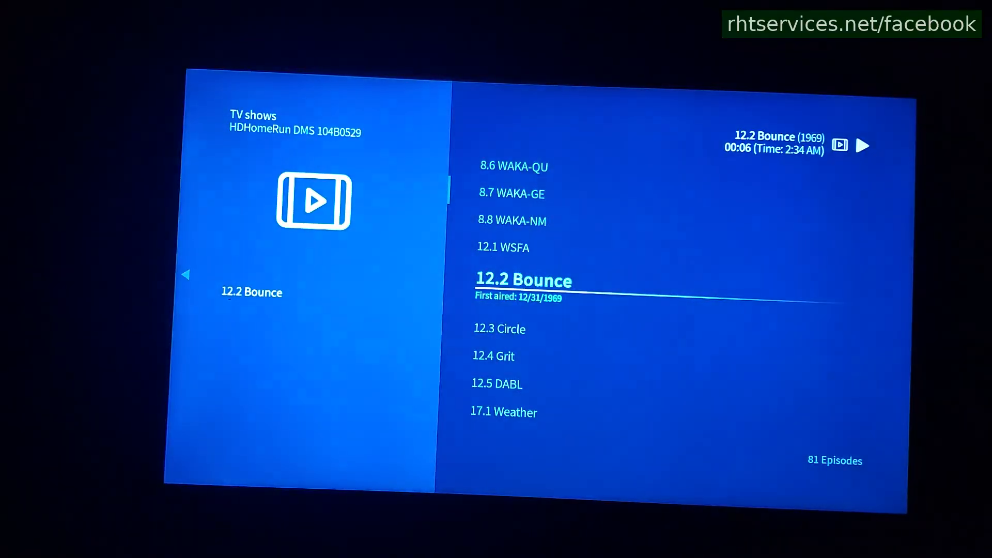
scroll(up, 3)
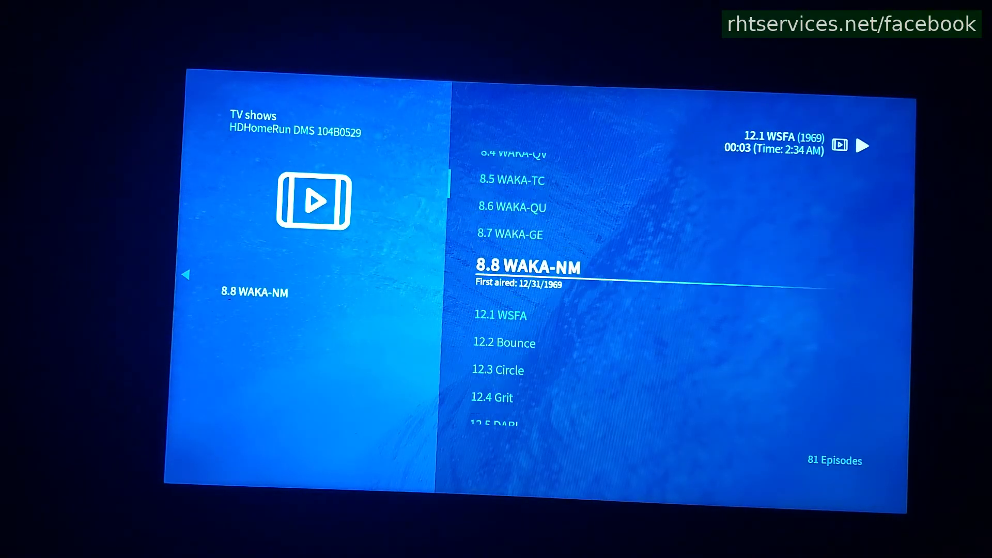
scroll(up, 3)
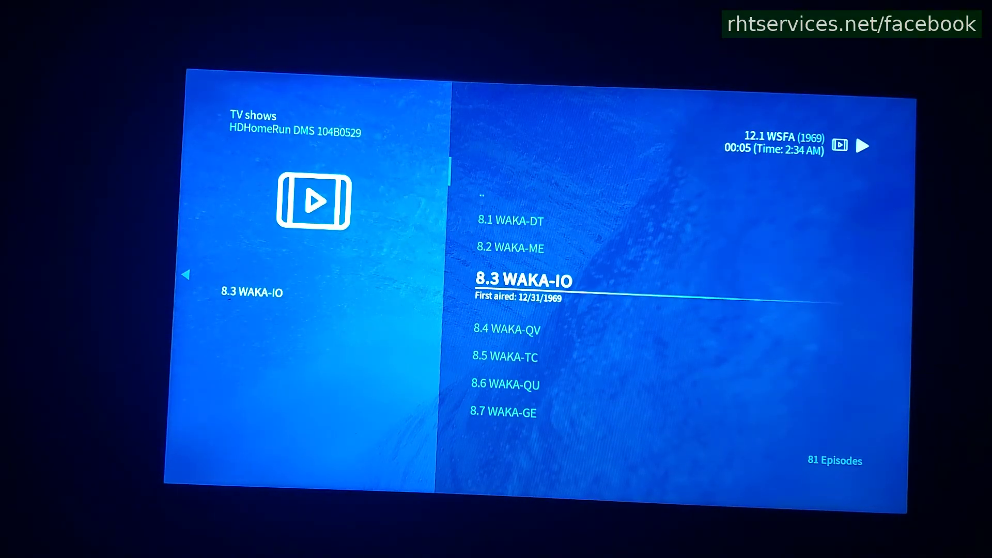
scroll(down, 3)
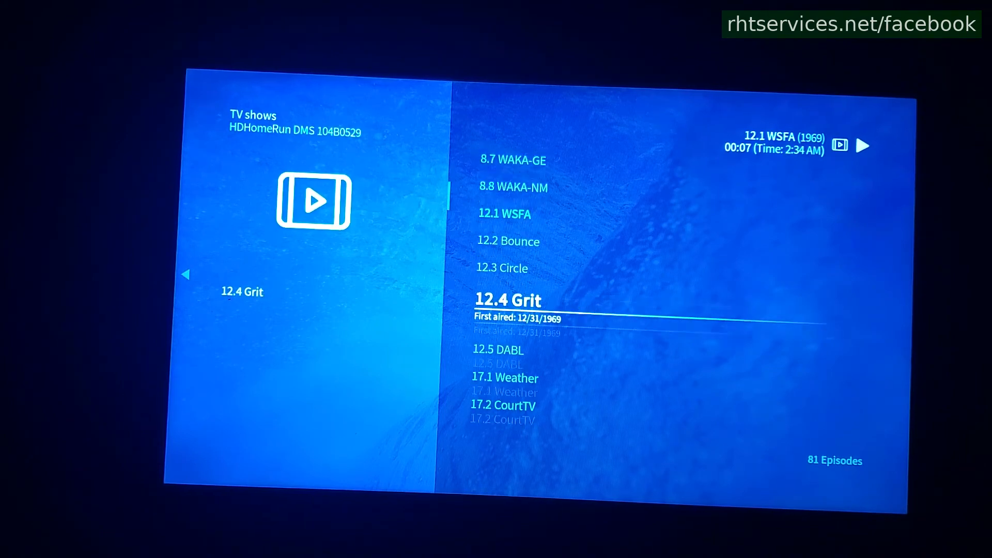
scroll(down, 3)
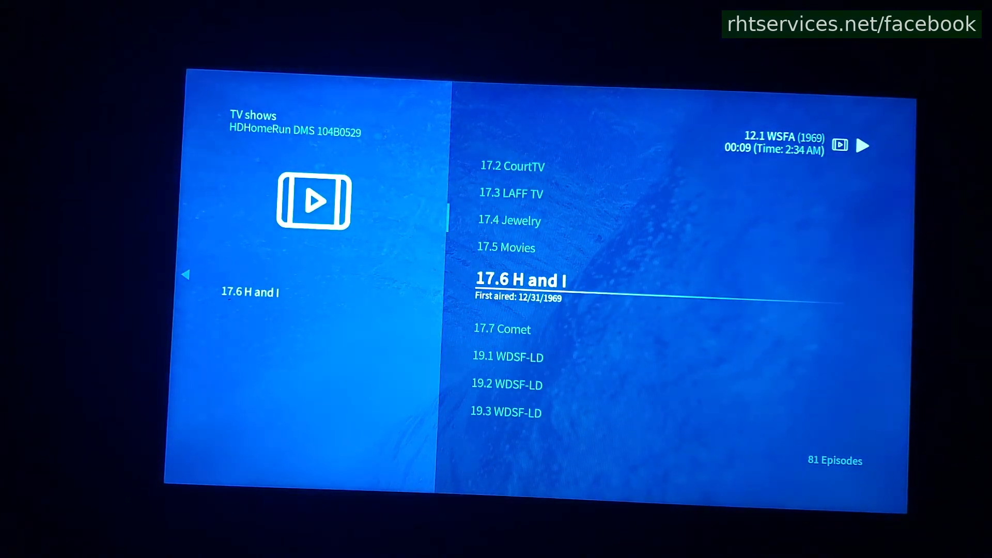
scroll(down, 3)
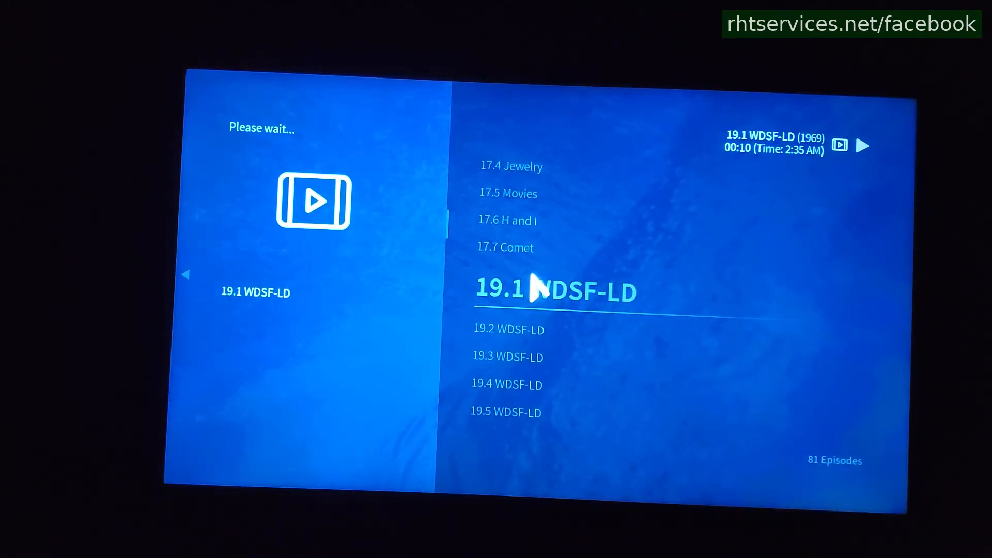
mouse_move(540, 313)
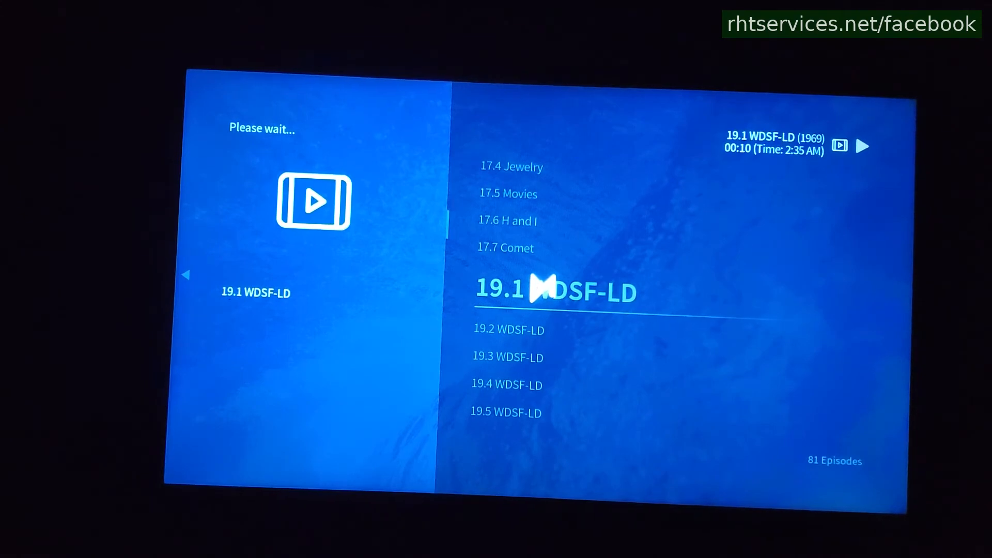
scroll(down, 3)
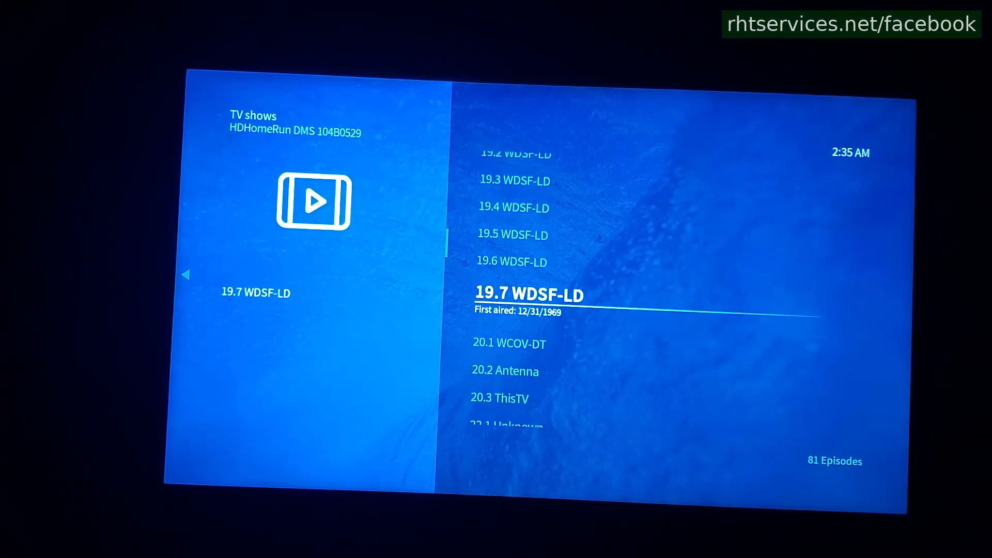
scroll(down, 3)
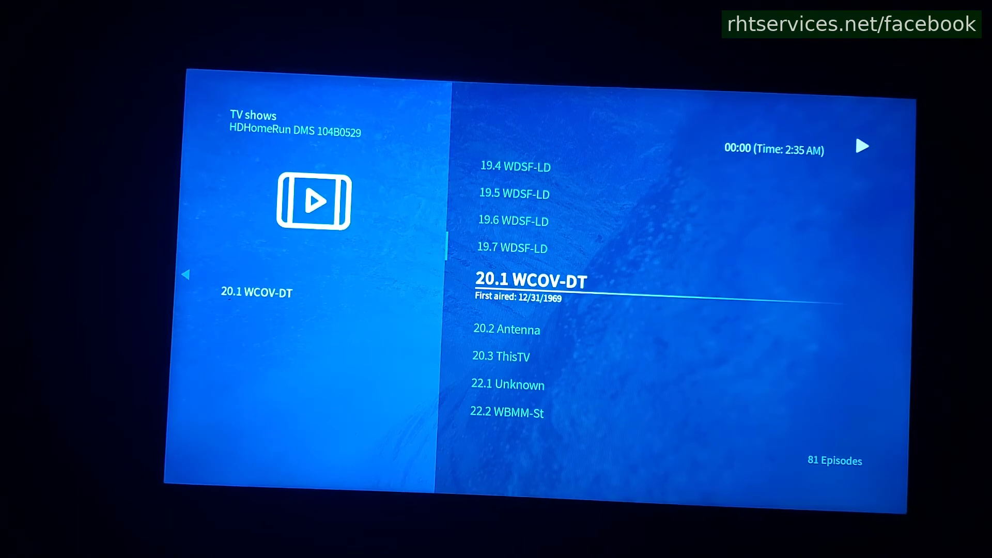